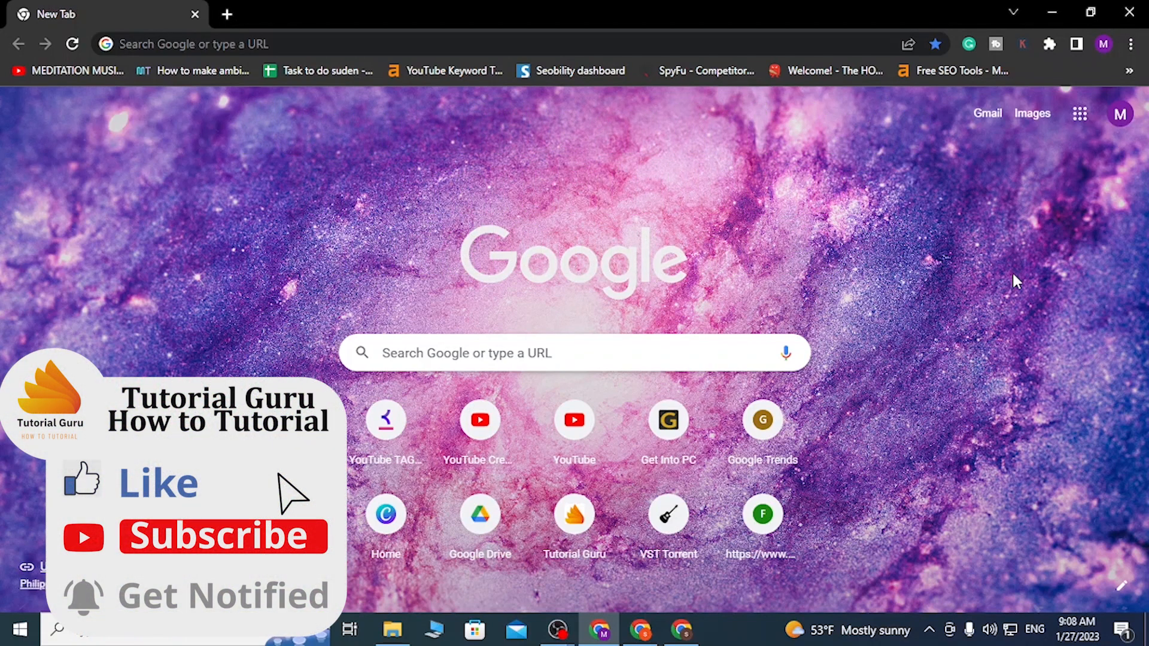
mouse_move(147, 498)
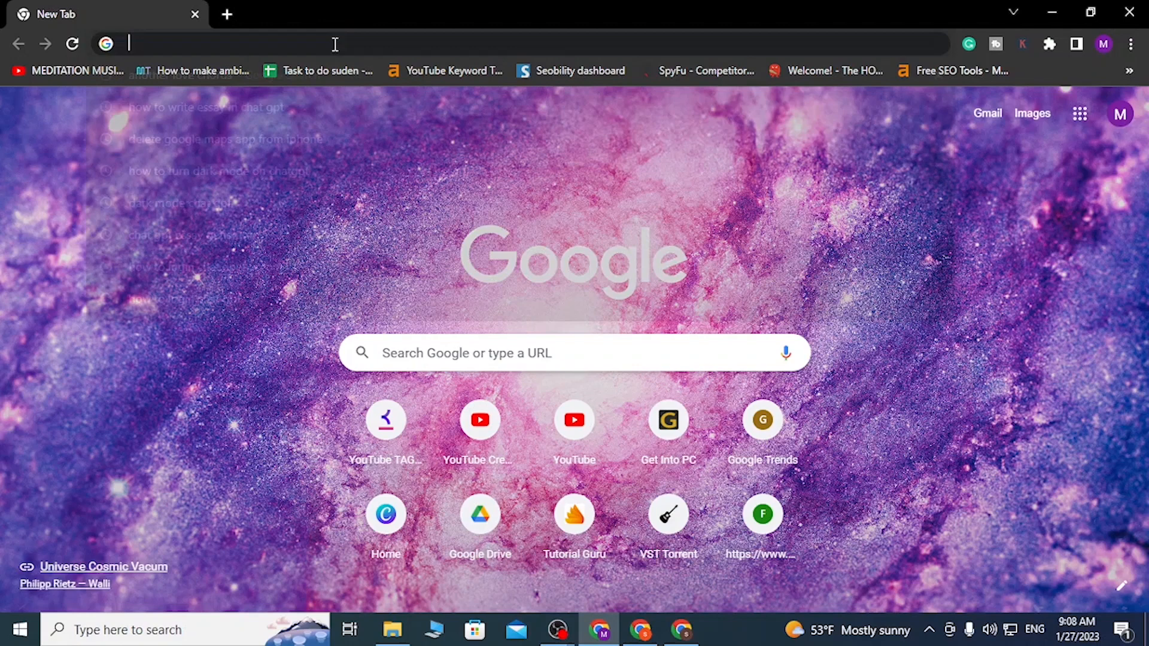
- Open a new chat at chat.openai.com via the address bar suggestion, then scroll the welcome page
type("chat.openai.com")
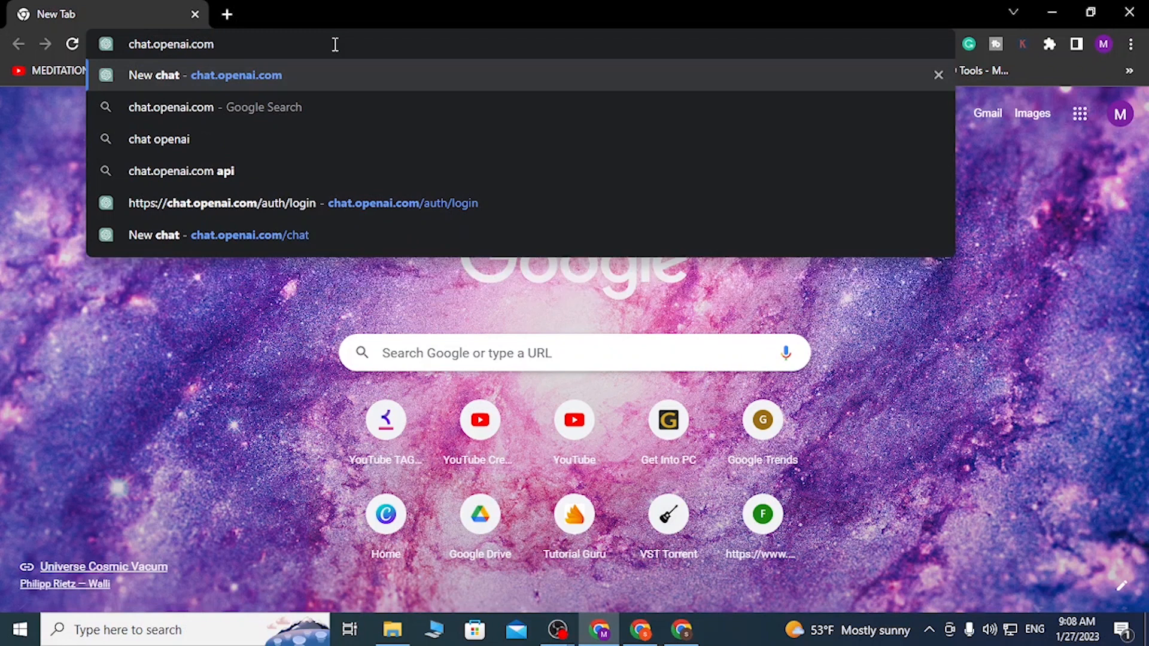
left_click(249, 234)
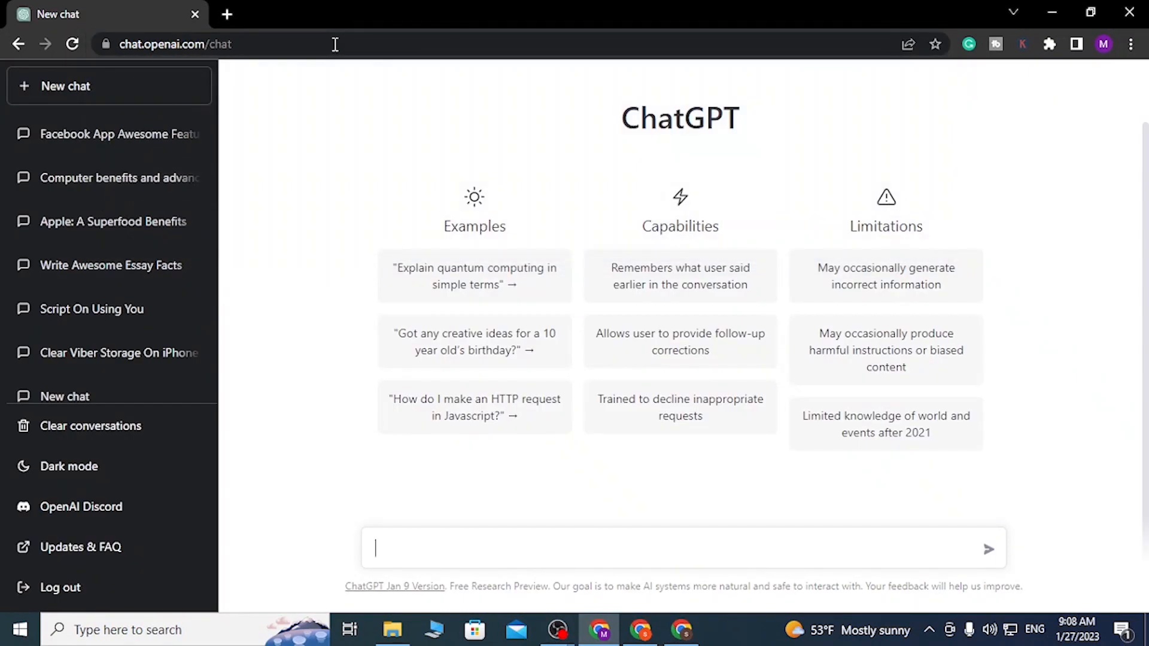
mouse_move(555, 155)
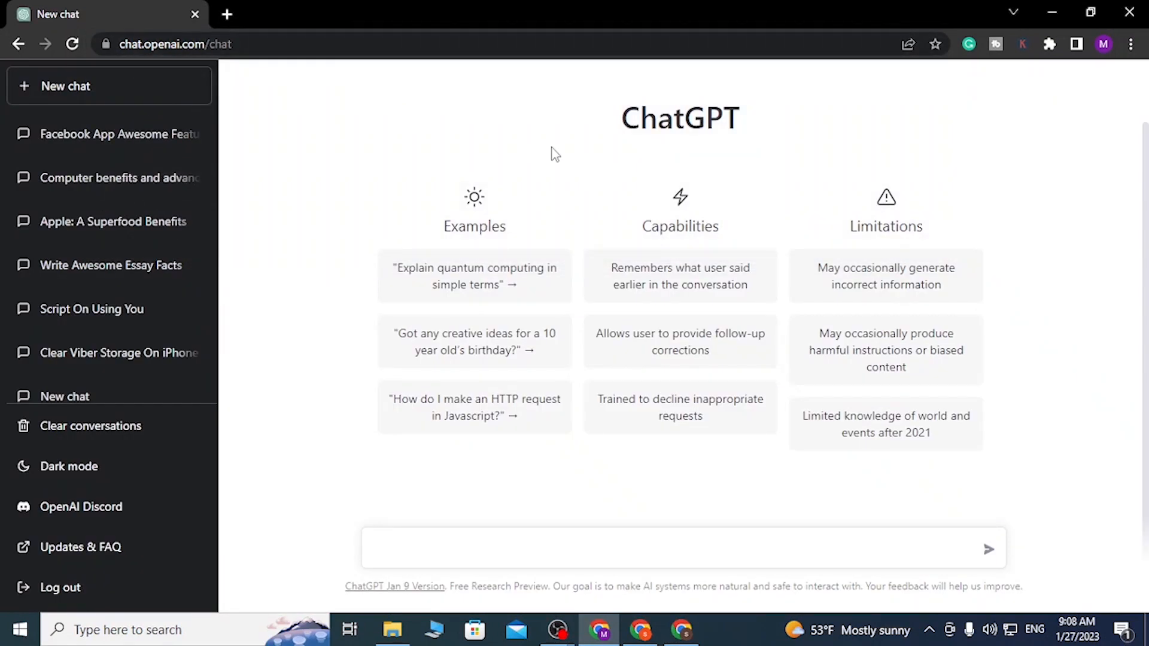
scroll("down", 3)
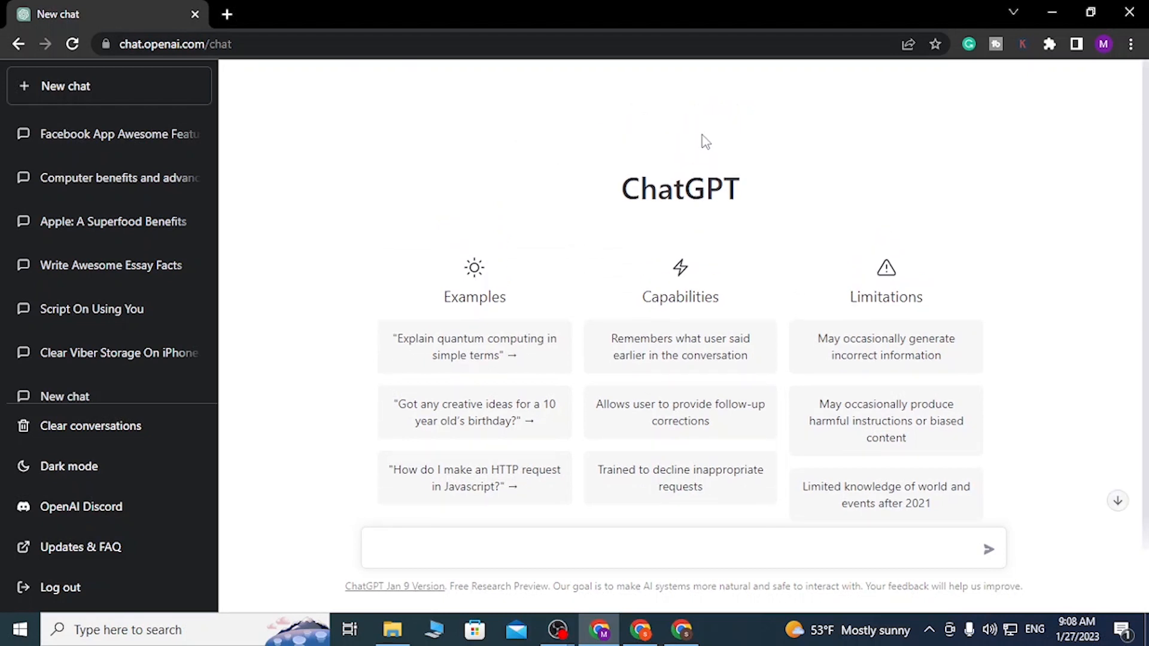
scroll("up", 3)
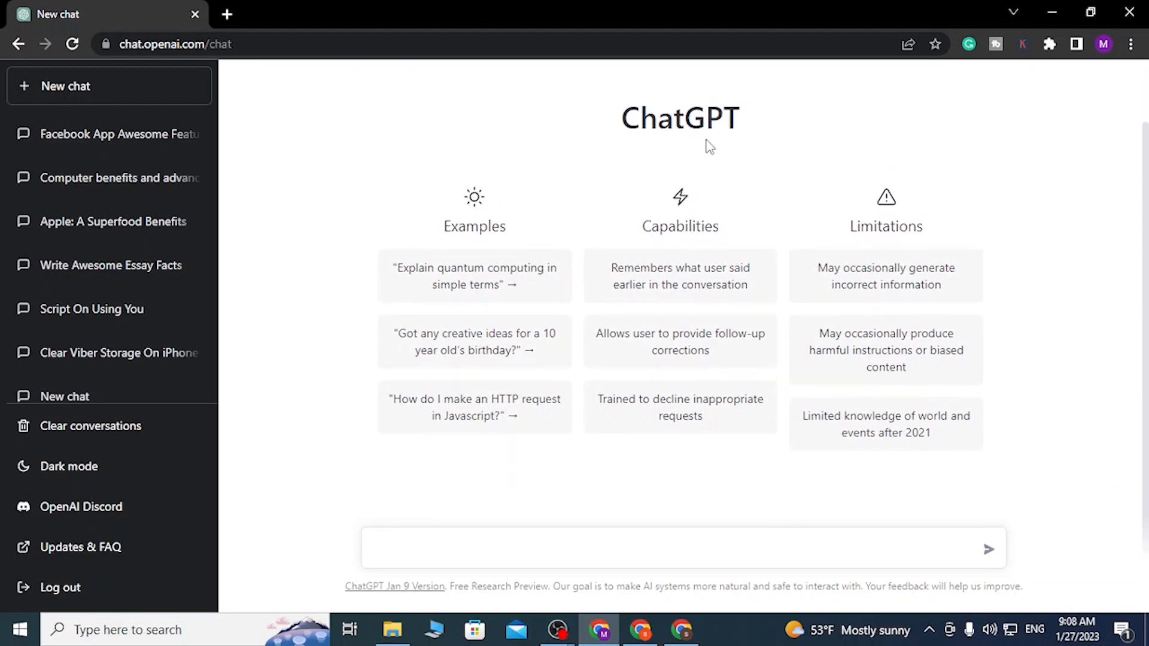
mouse_move(694, 118)
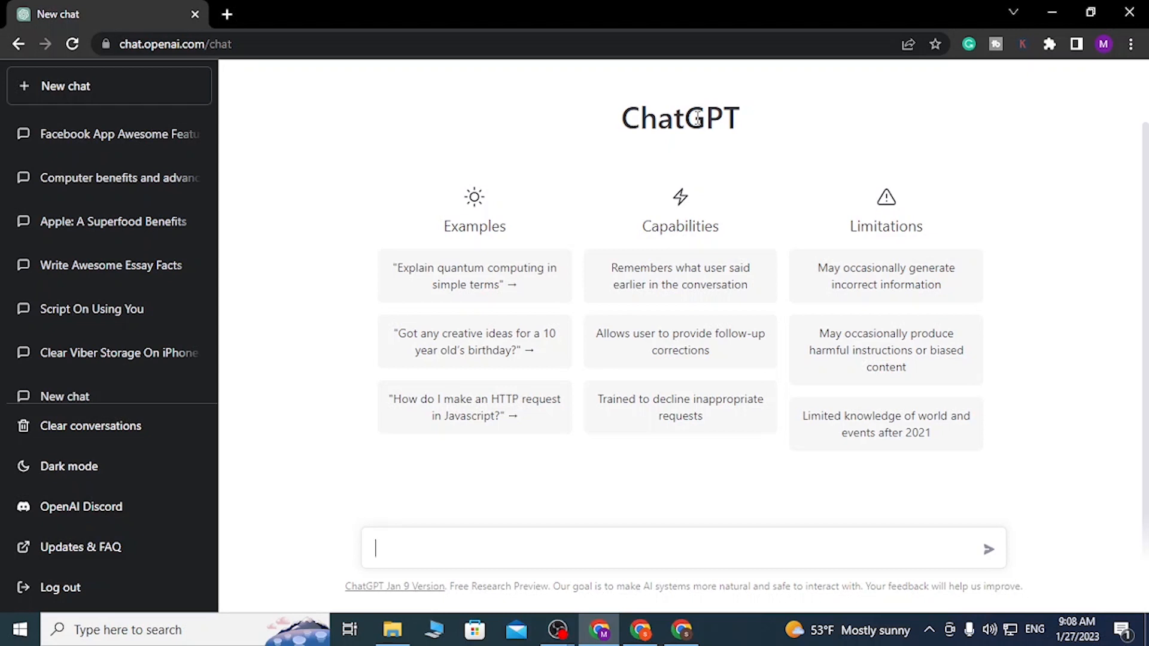
mouse_move(467, 445)
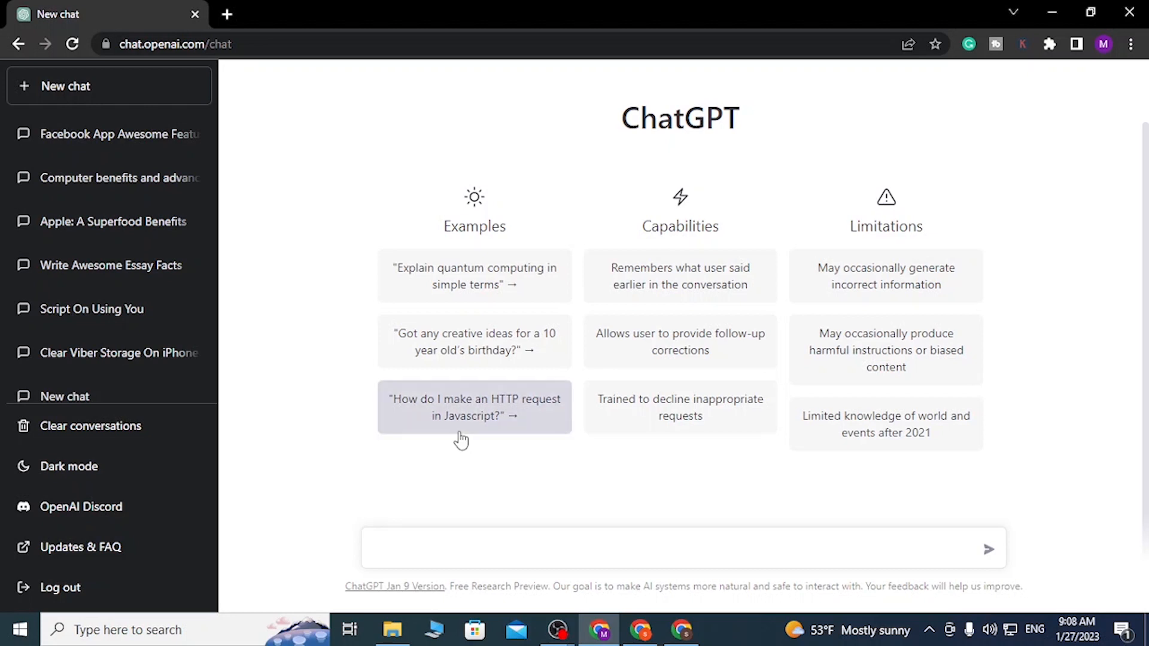
mouse_move(476, 519)
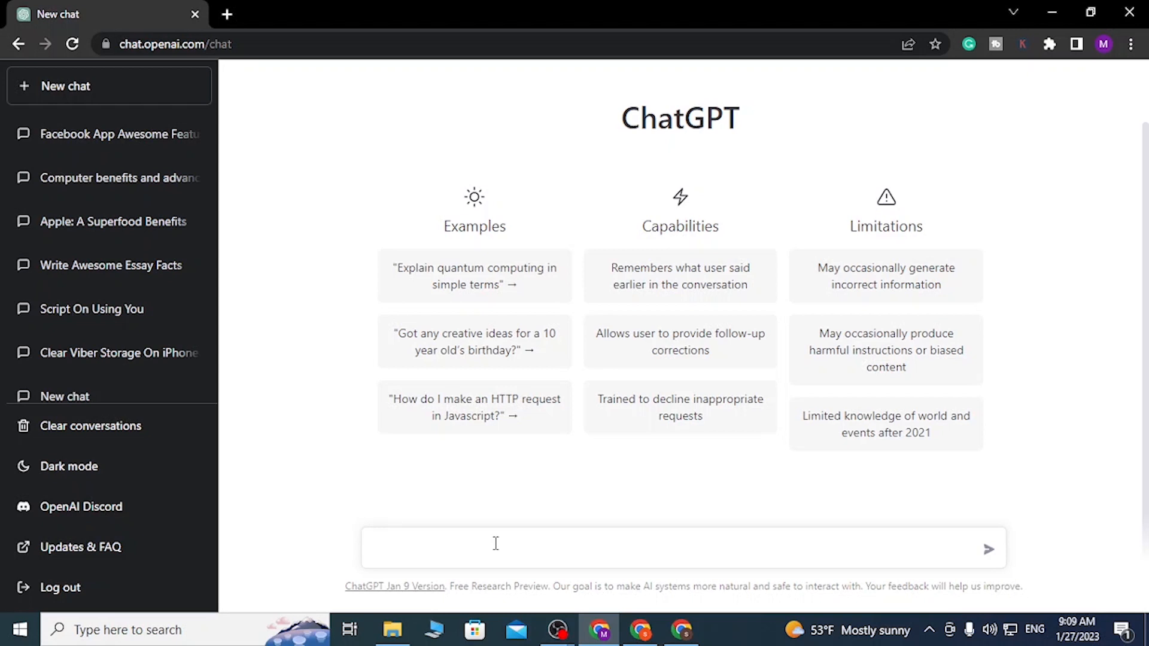
- Type 'why is cannibalism bad write an article on' into the message box
left_click(495, 549)
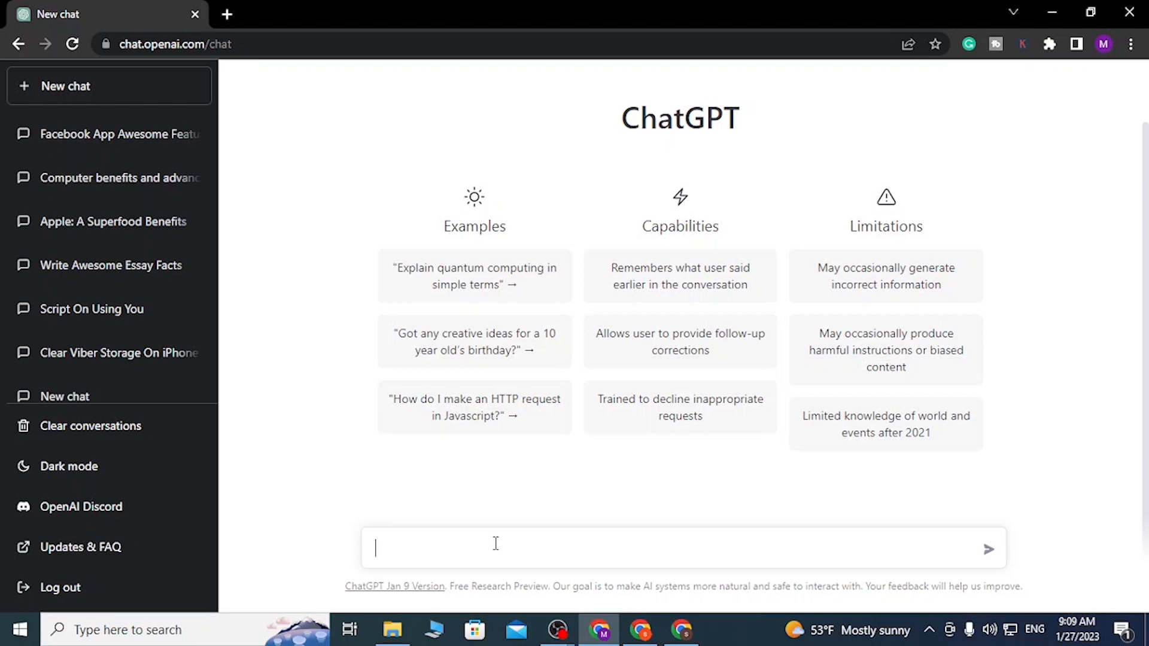
type("why i")
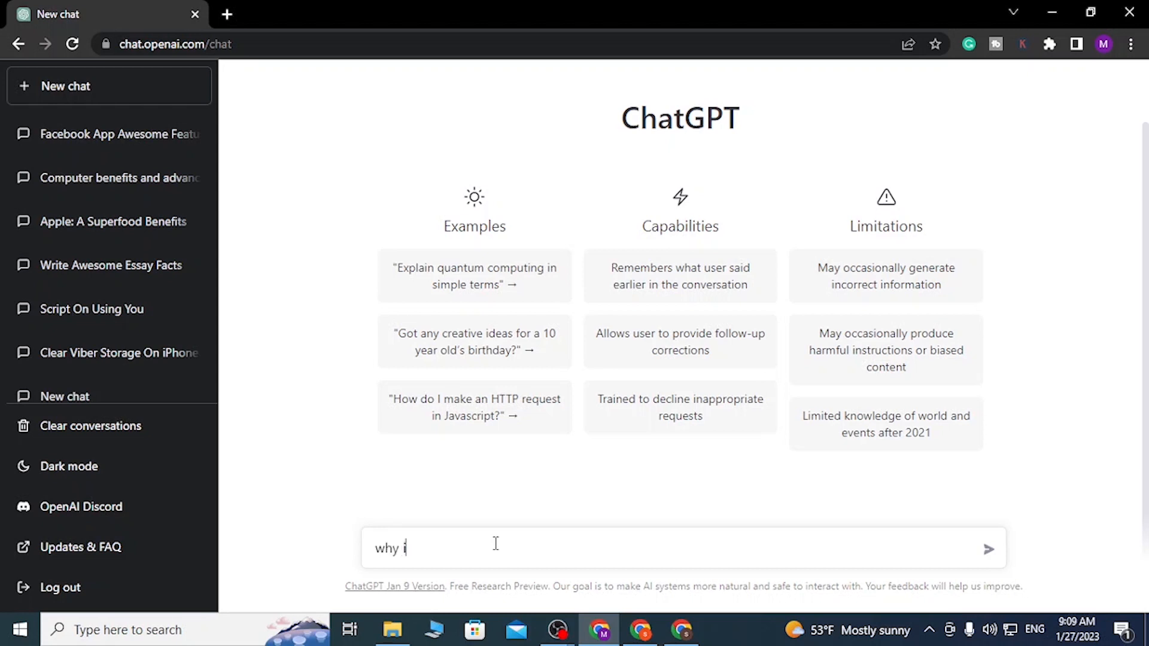
type("s cannibal")
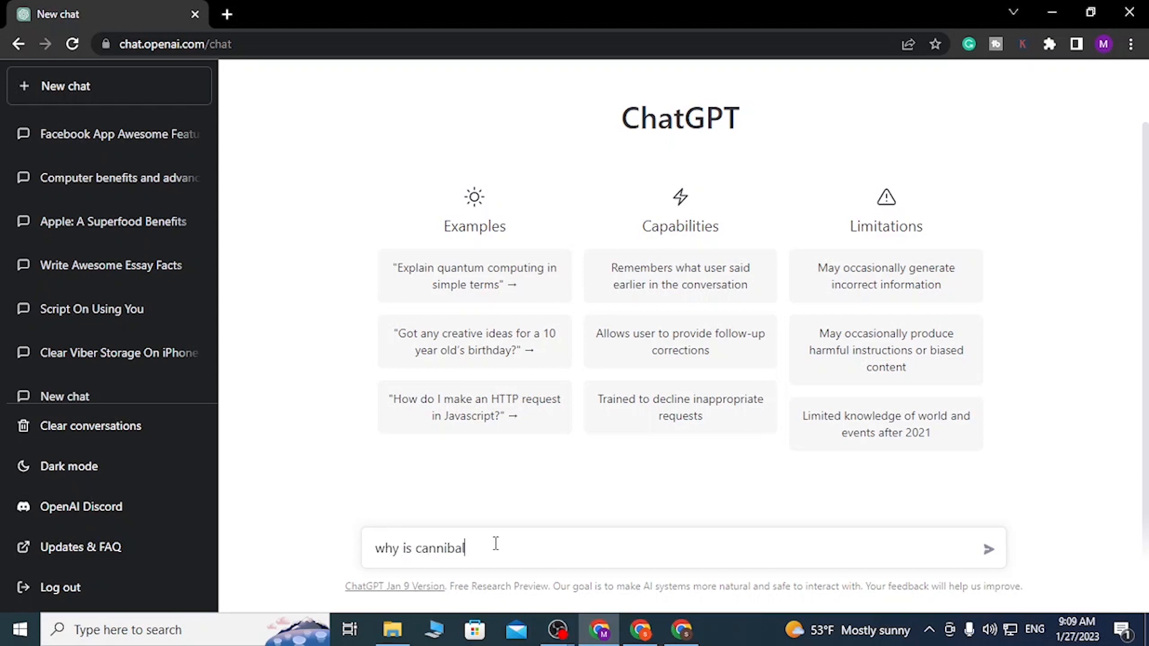
type("ism bad")
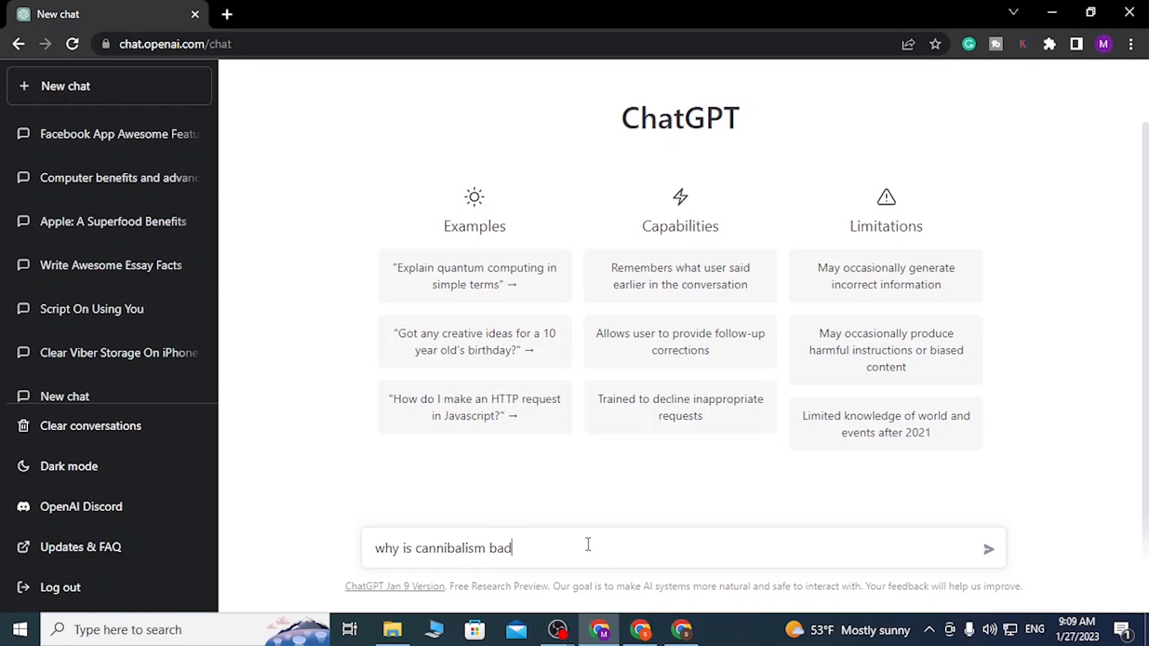
type("write an")
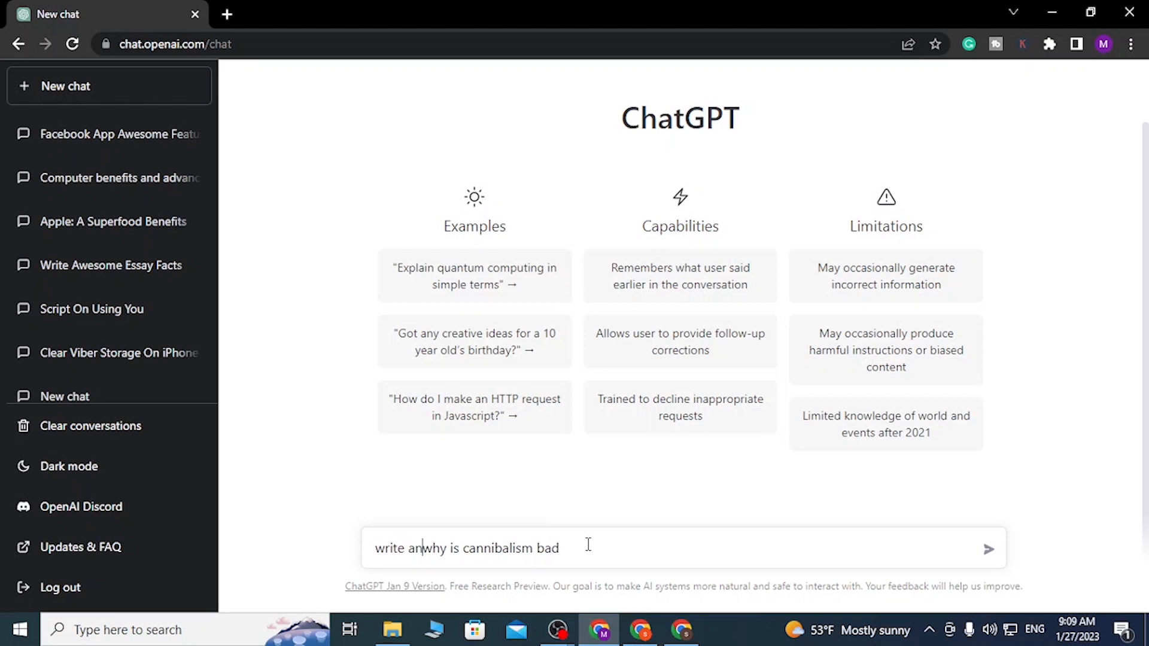
type("article on")
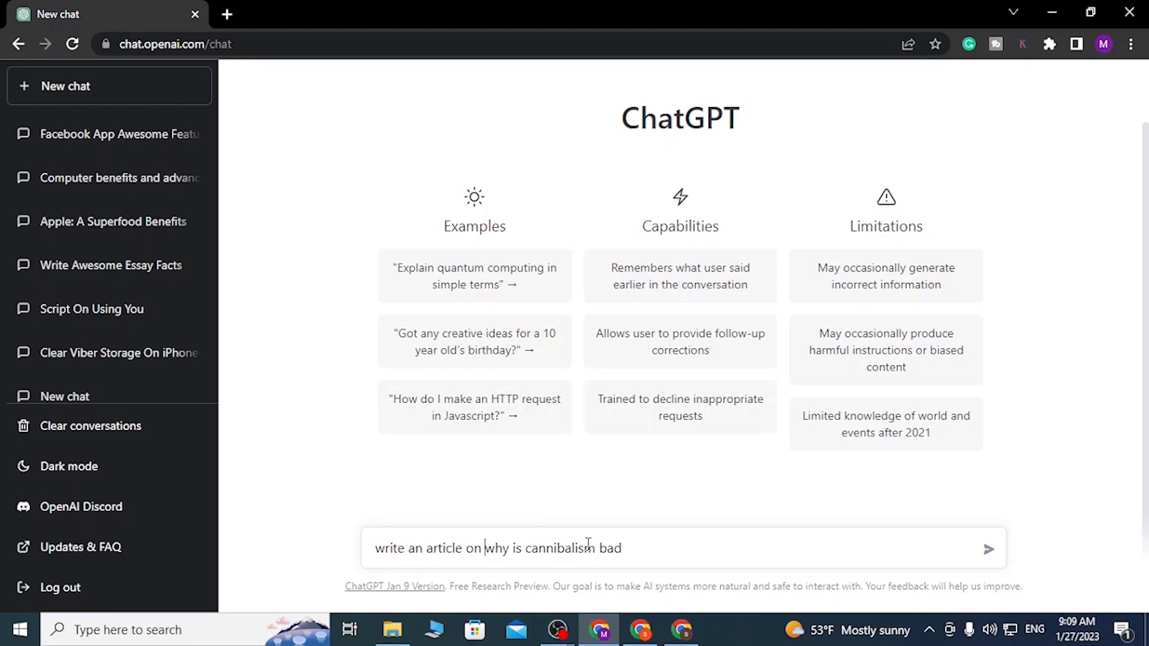
type("\"")
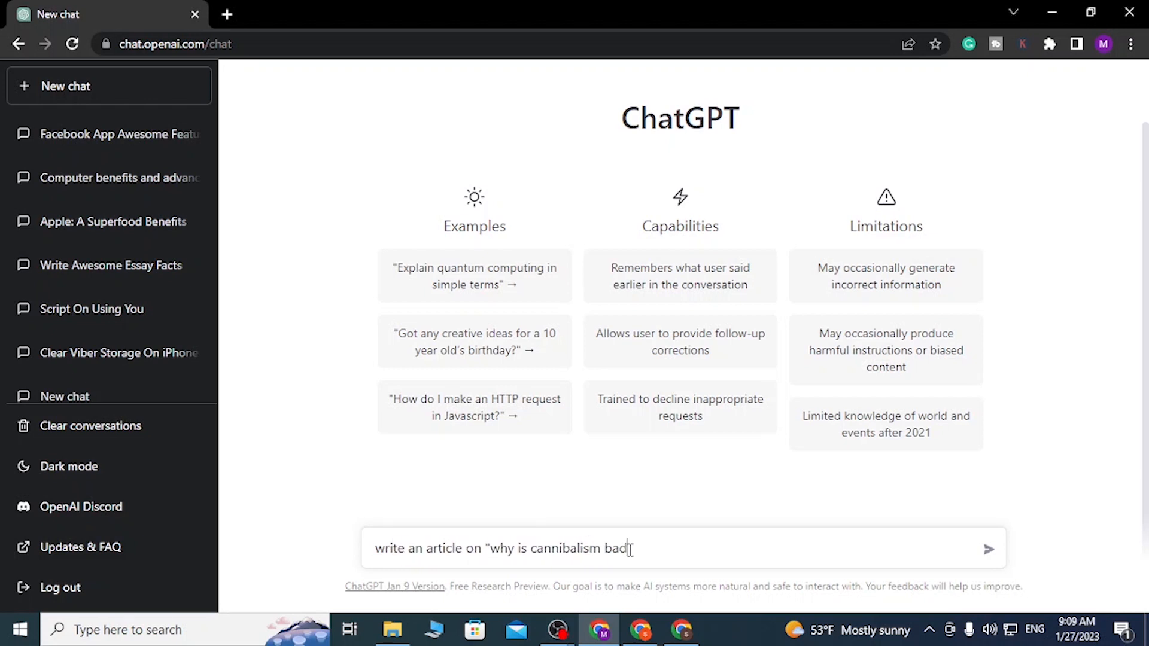
type("\"")
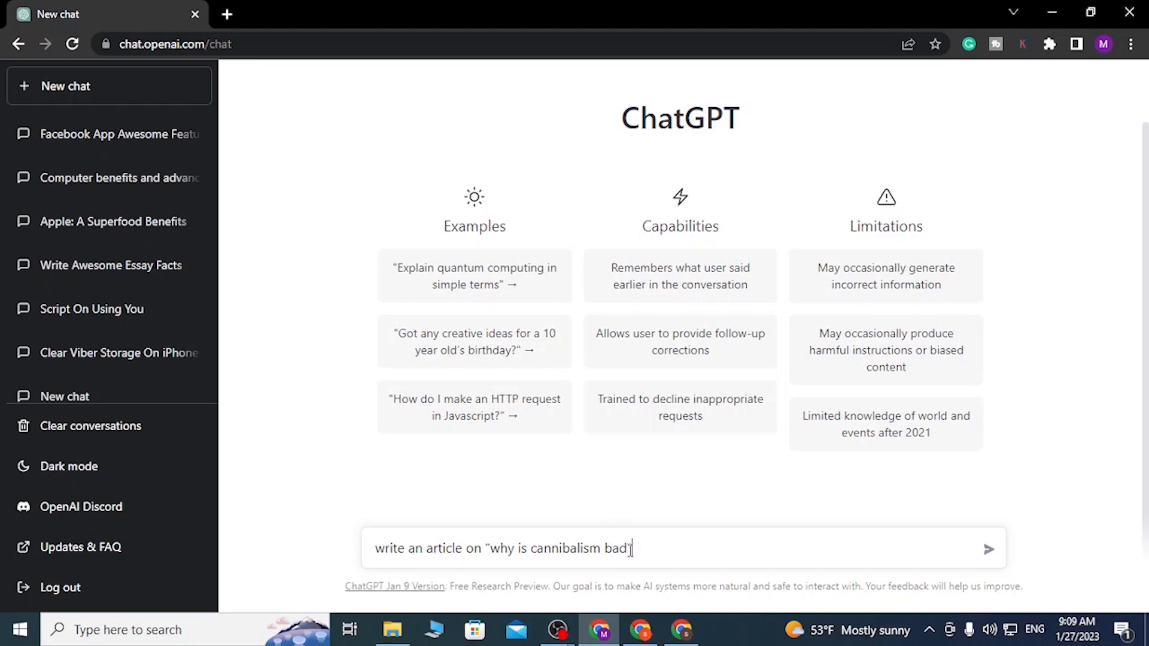
mouse_move(662, 550)
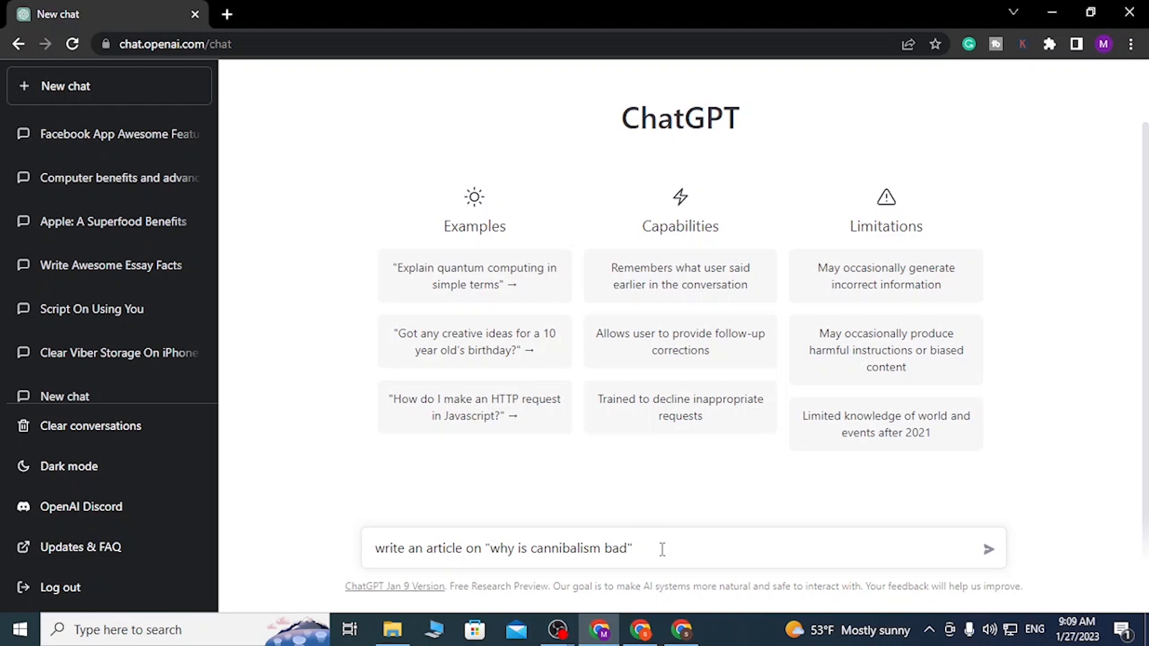
- Add the fact that cannibalism will lead to the destruction of the species
type(",")
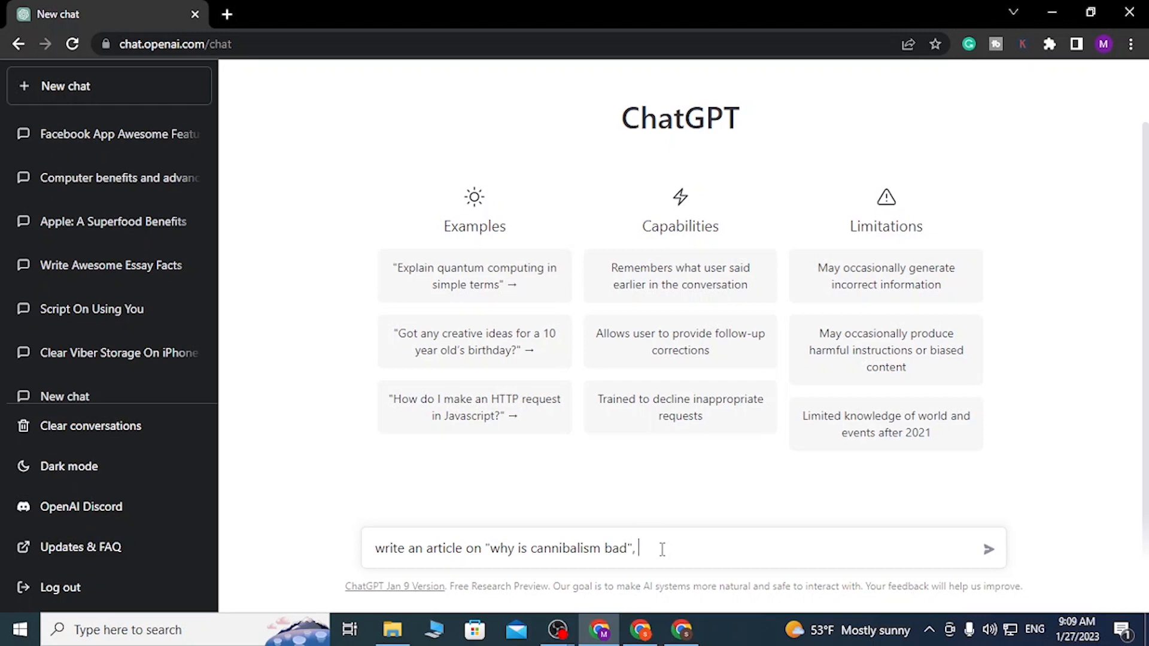
type("include the")
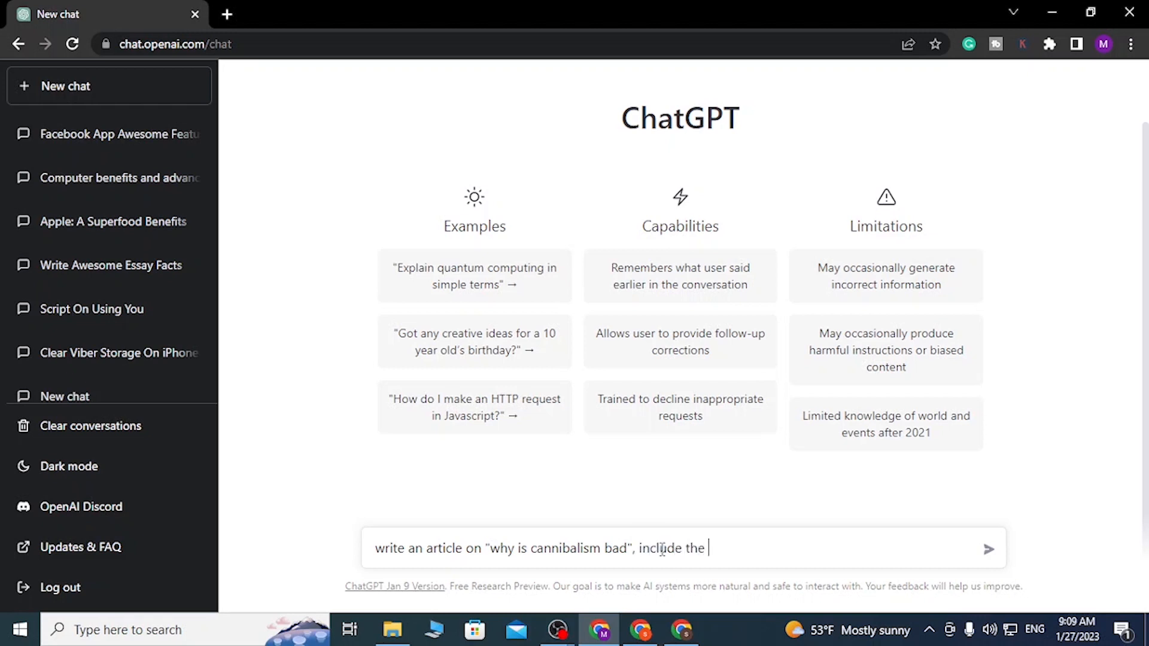
type("facts cannibalism")
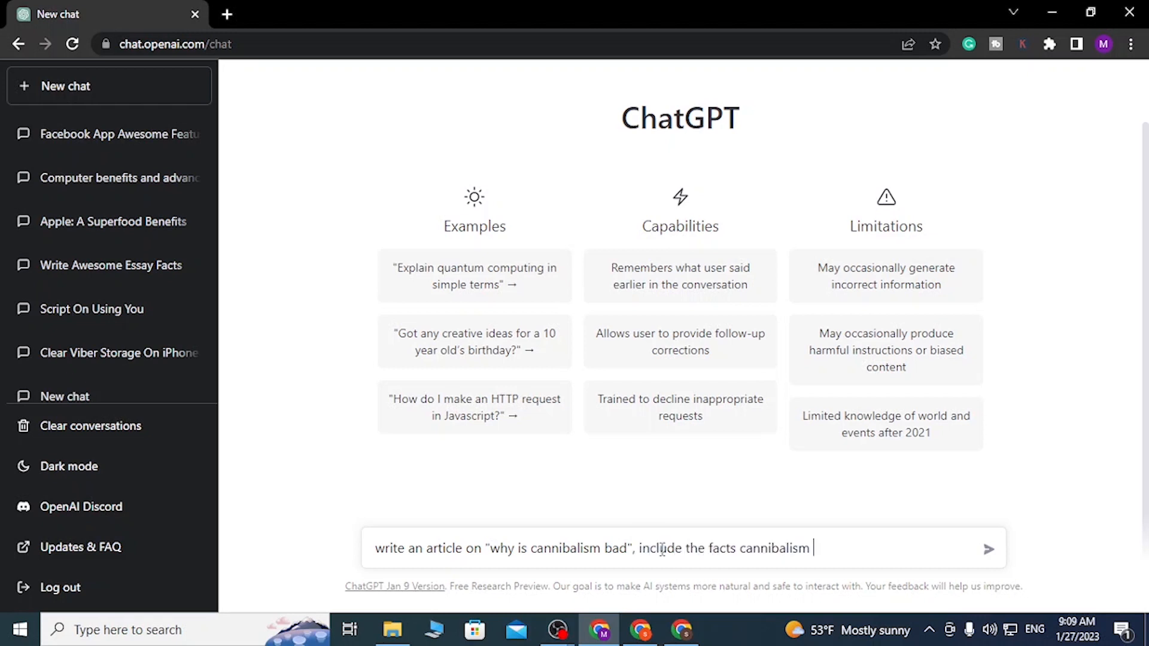
type("will lead to the dest")
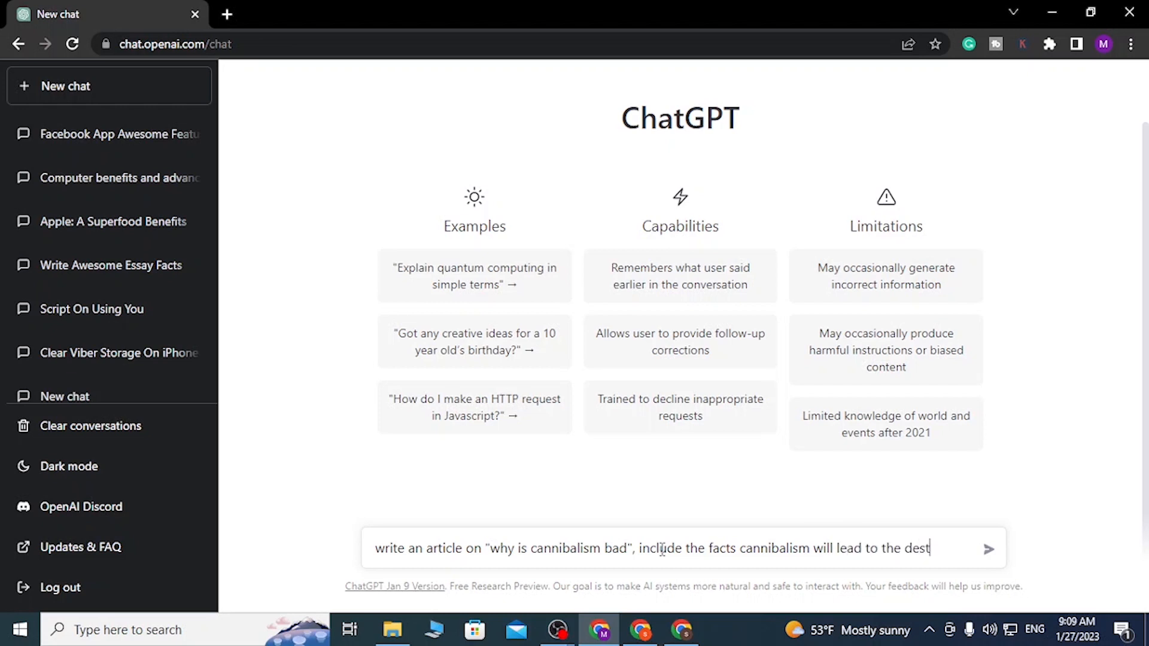
type("ruction of the s")
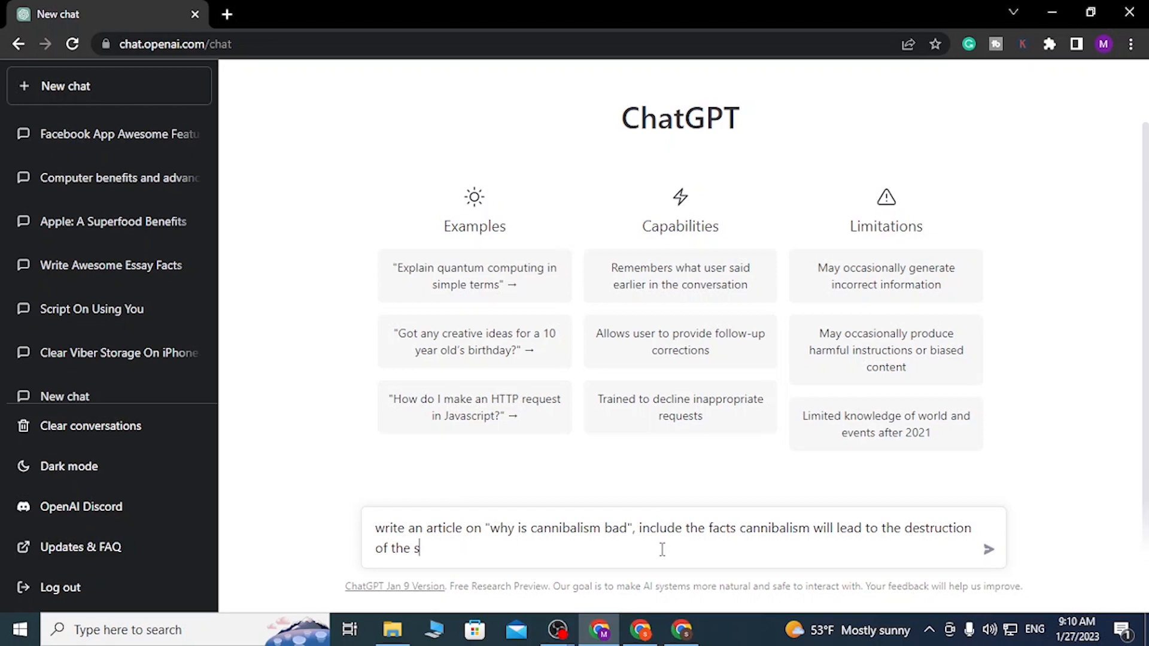
type("pecies")
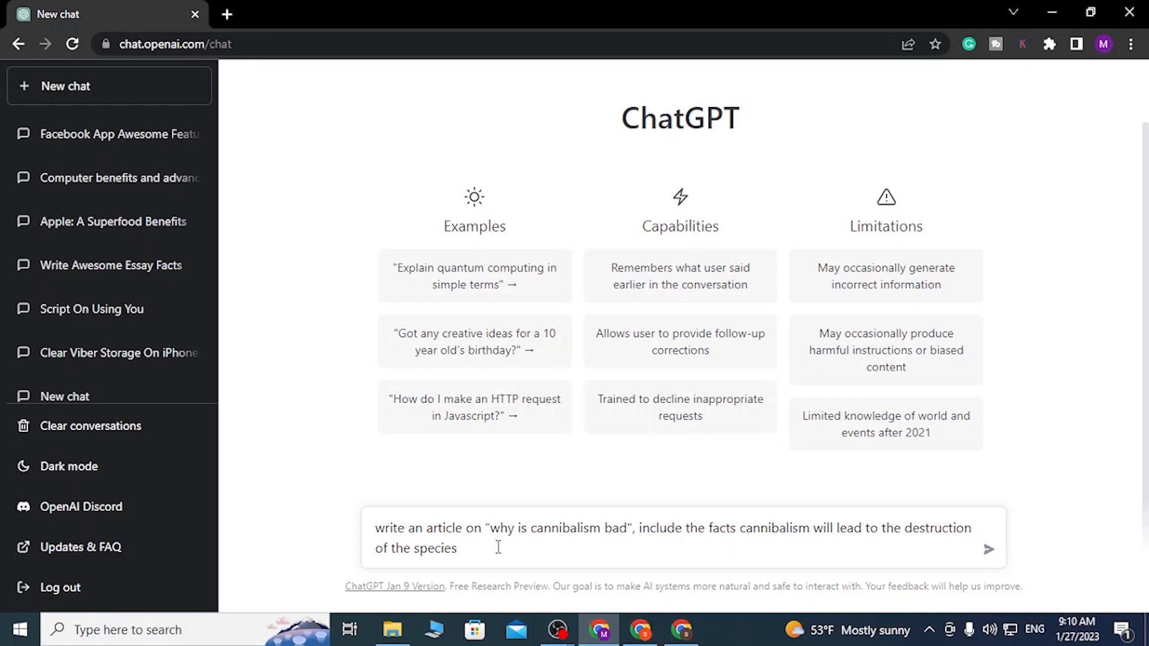
double_click(558, 528)
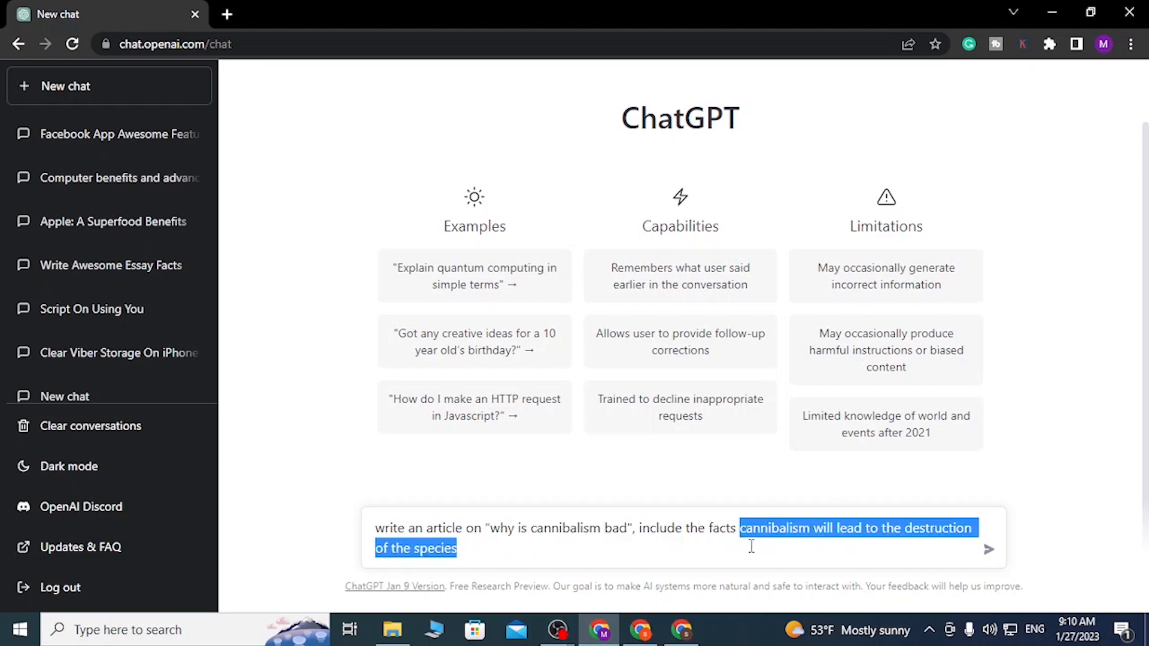
left_click(558, 549)
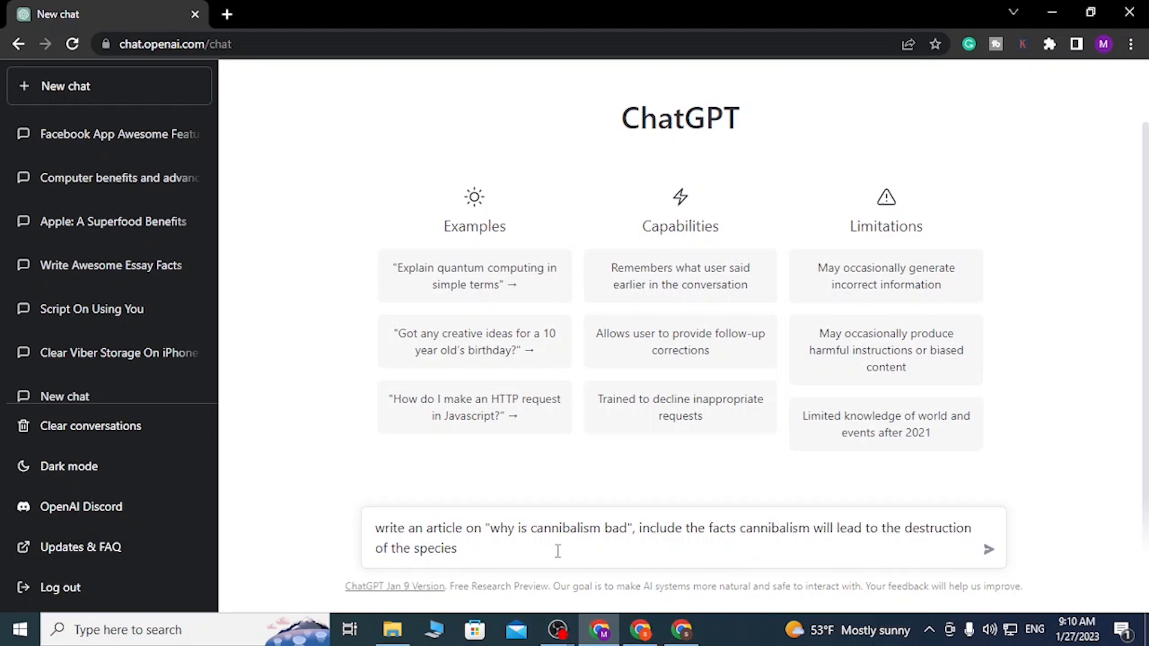
mouse_move(1010, 561)
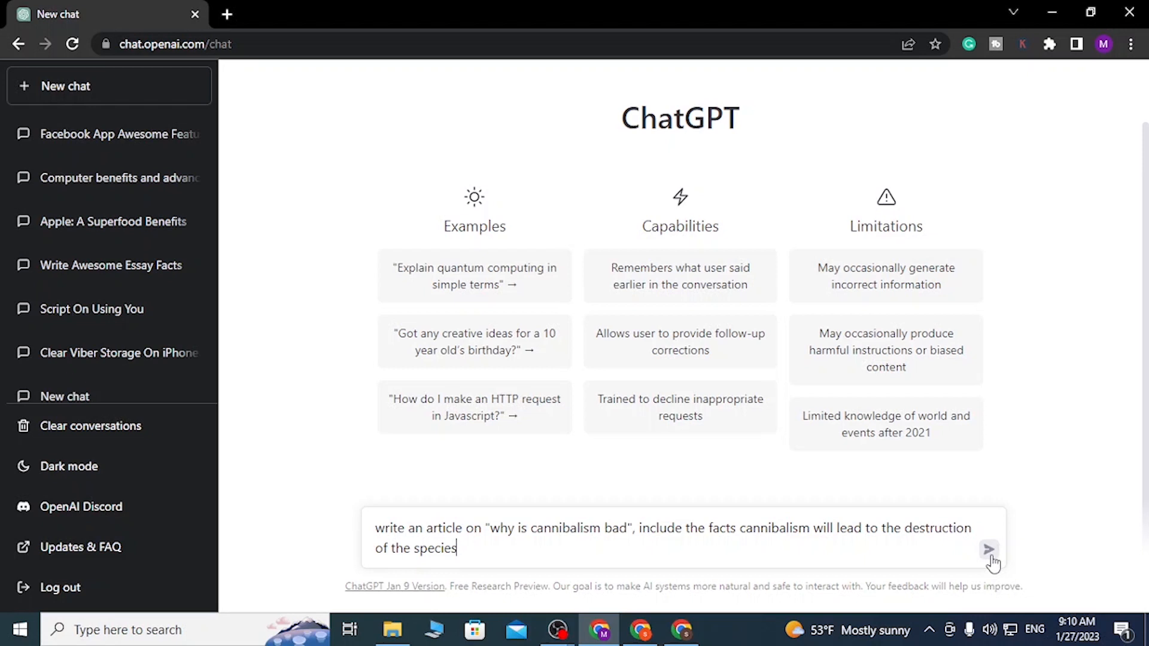
left_click(989, 549)
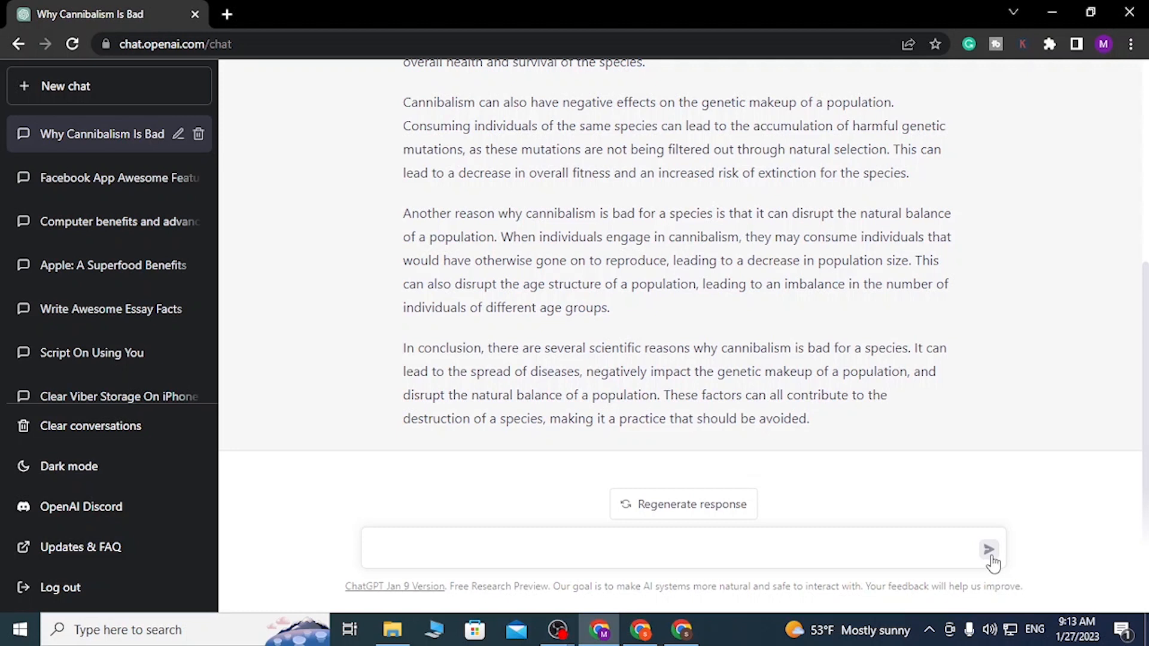
mouse_move(758, 438)
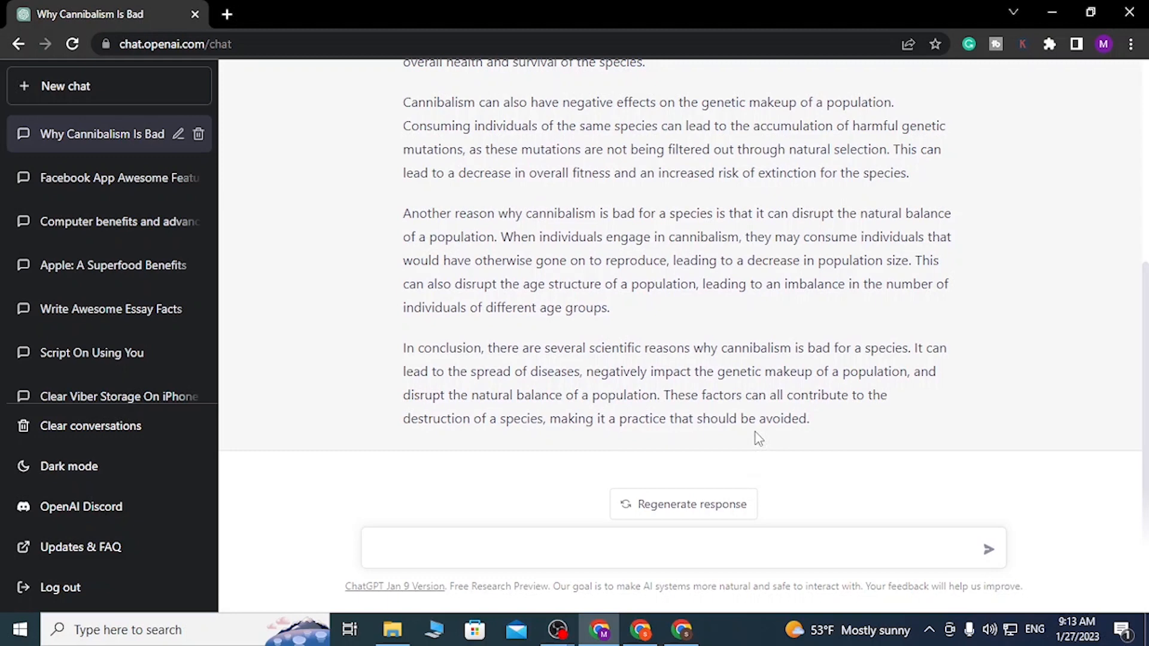
scroll("up", 3)
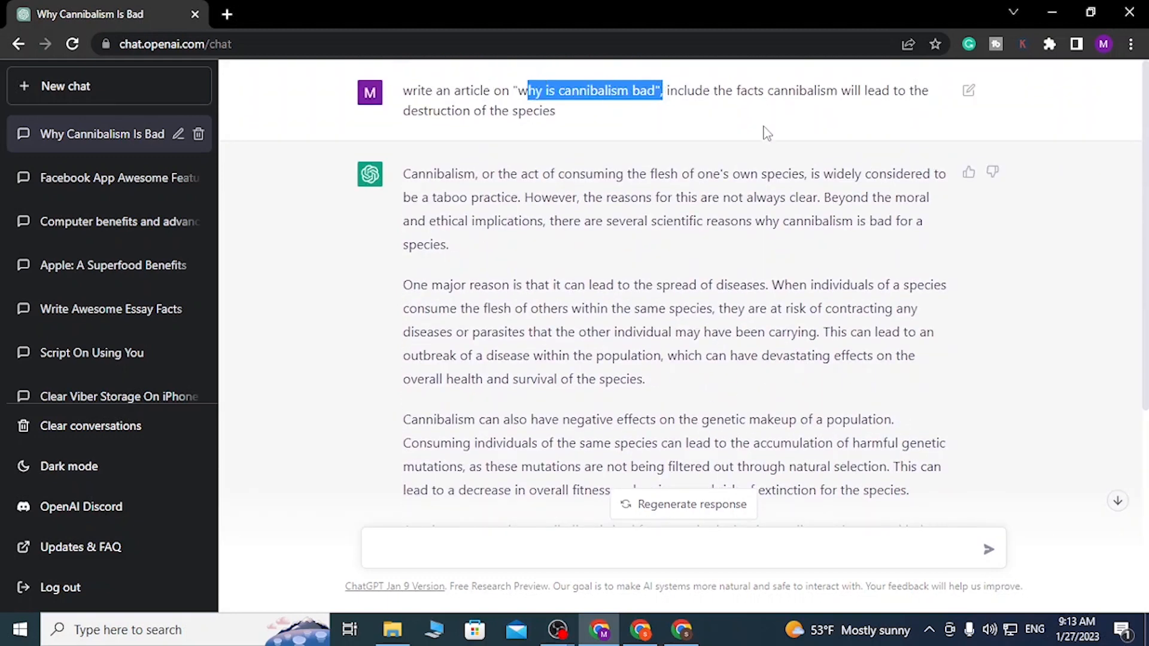
scroll("down", 3)
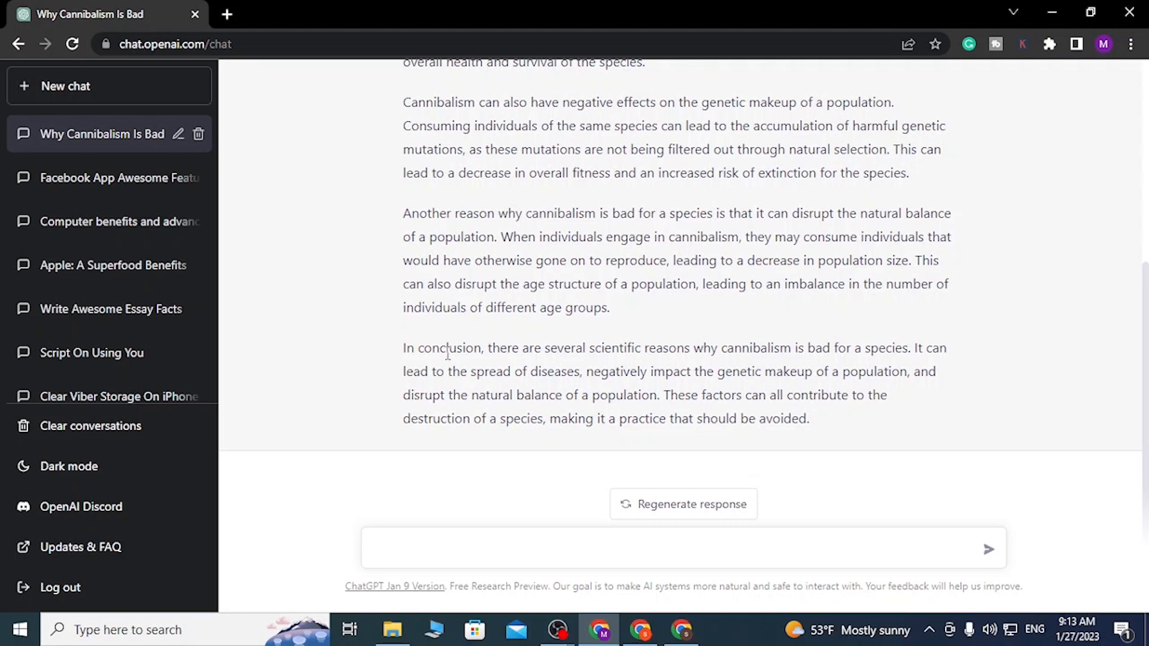
mouse_move(490, 286)
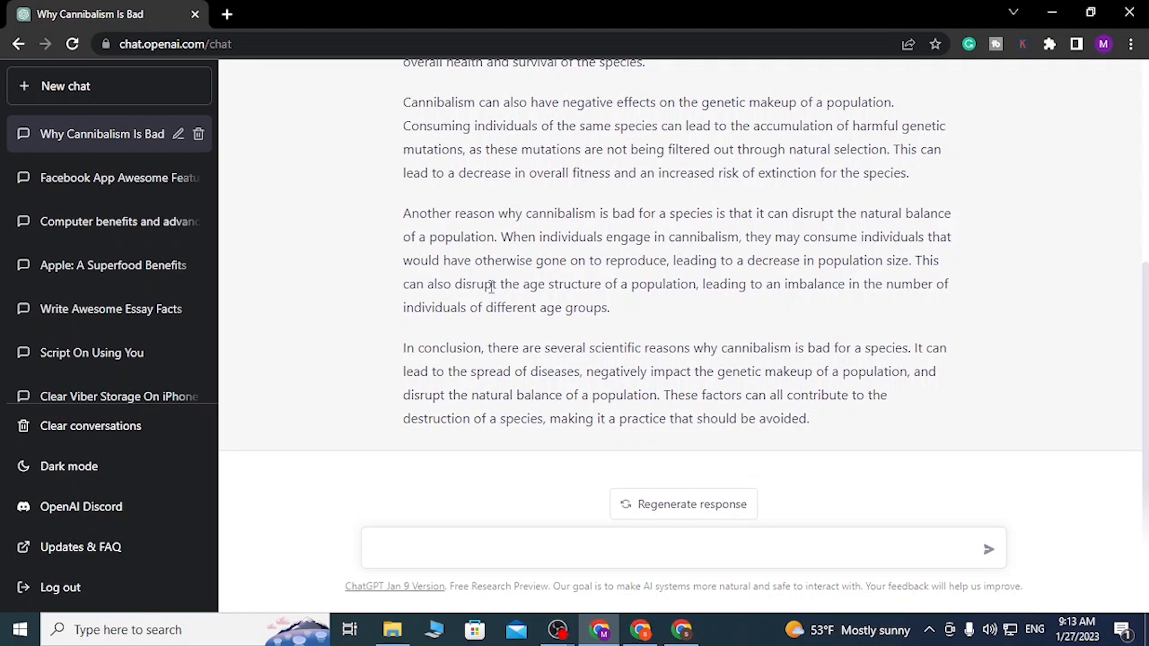
scroll("up", 3)
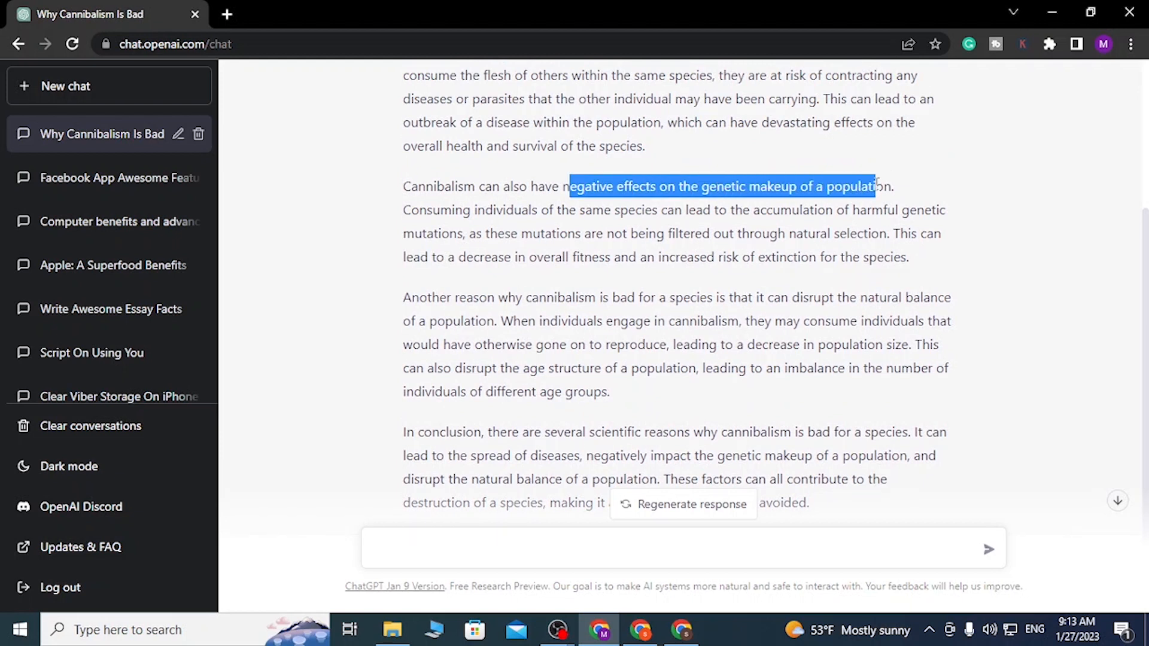
mouse_move(400, 224)
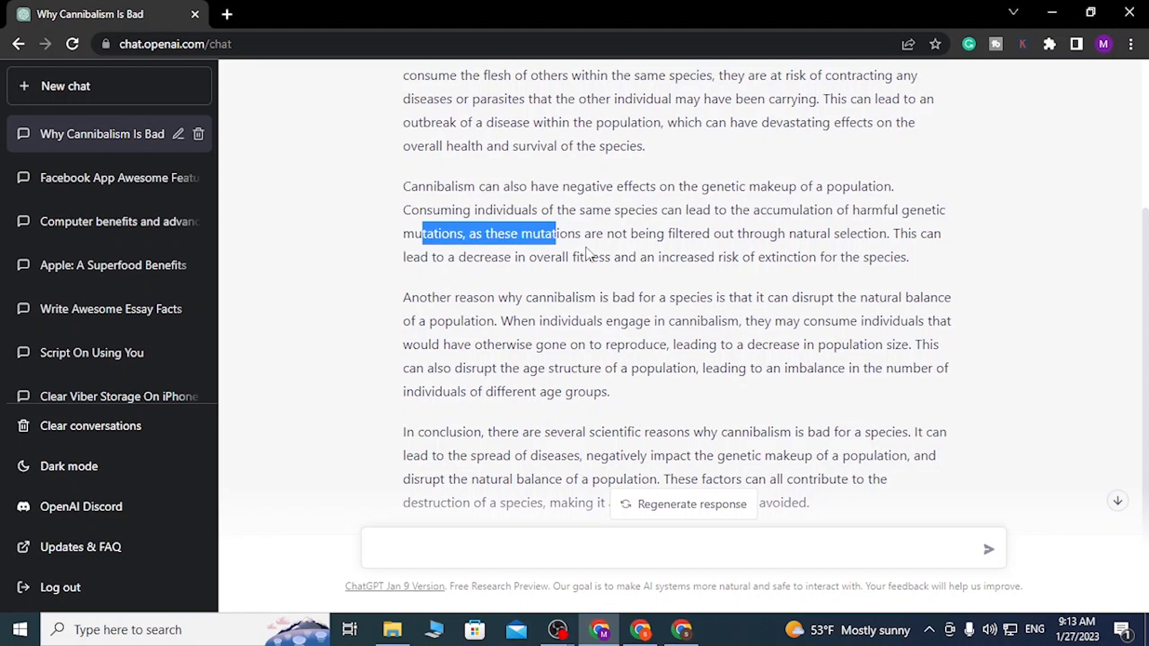
mouse_move(603, 264)
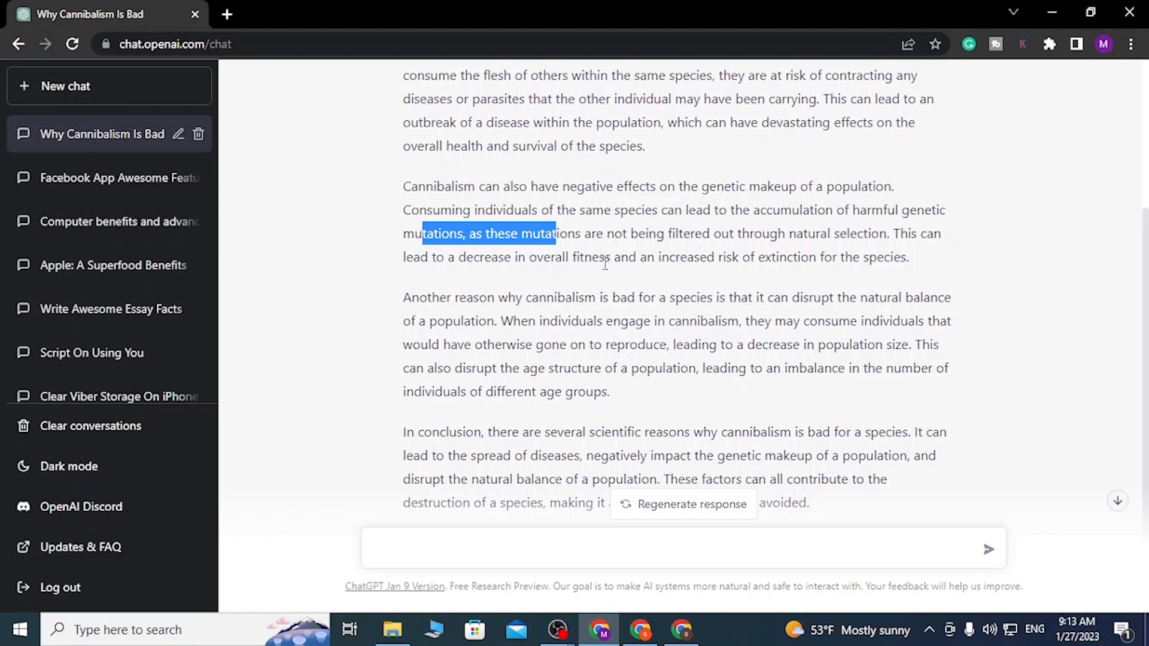
scroll("up", 3)
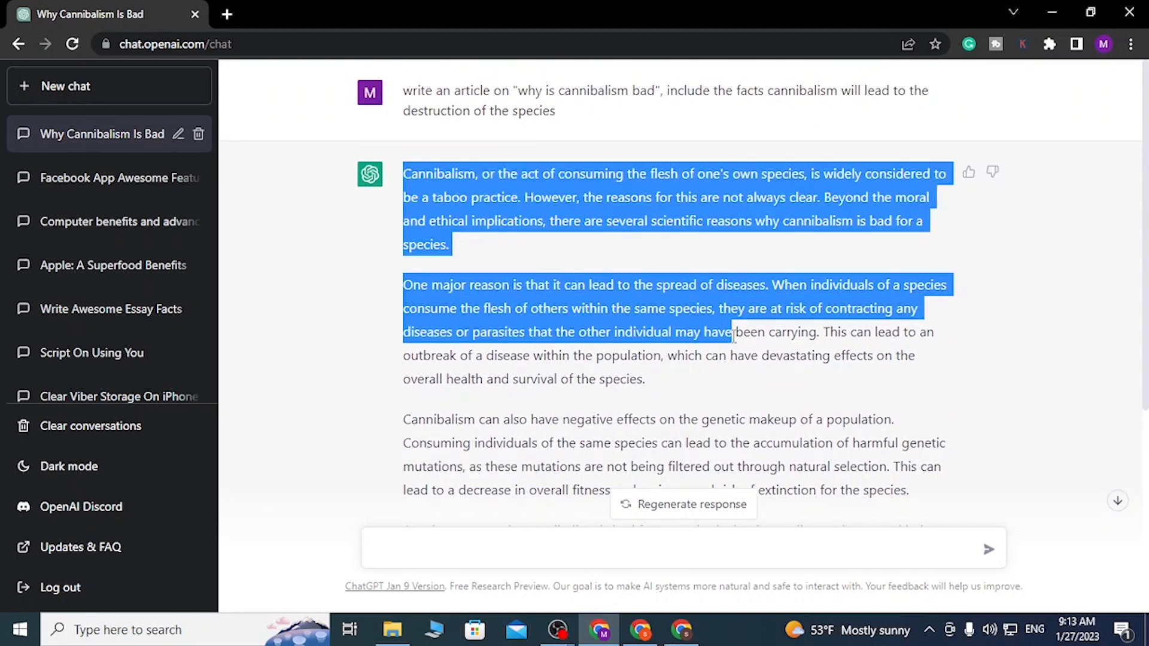
scroll("down", 3)
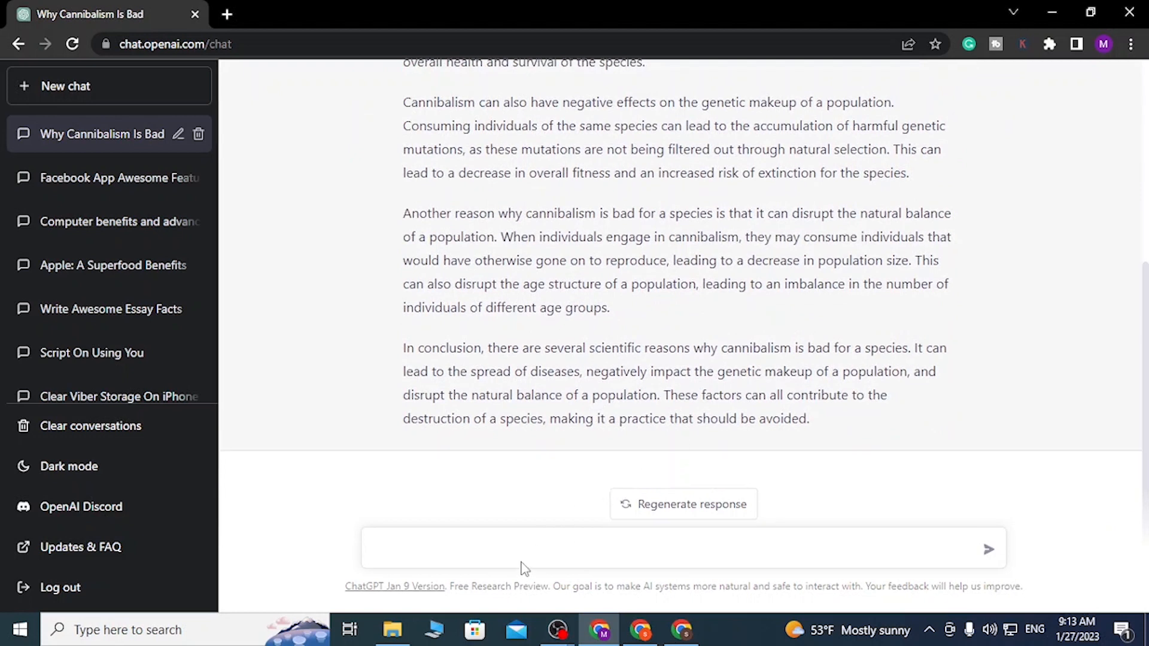
- Type 'write an article why AI will make human life' into the message box
type("writ")
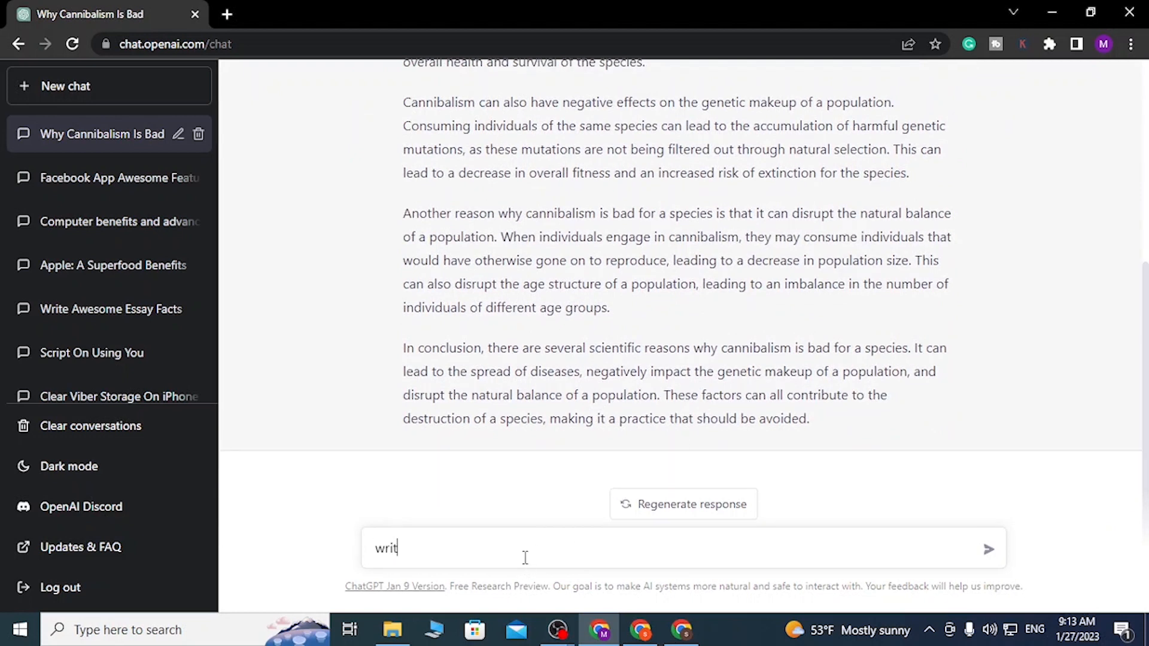
type("e an arti")
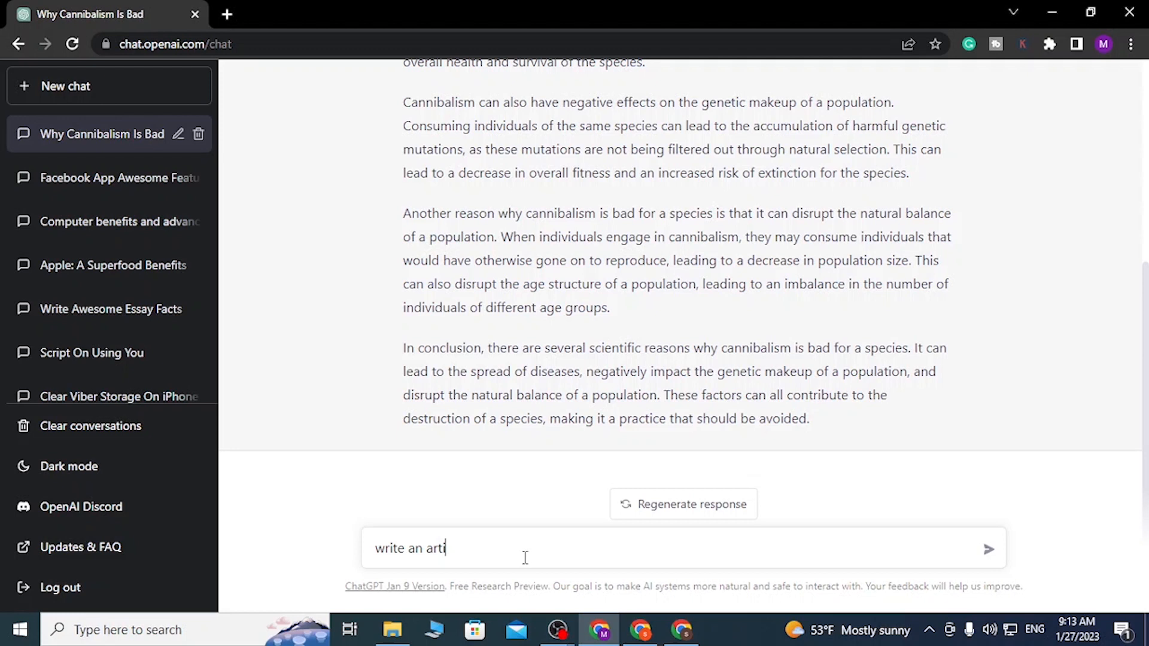
type("cle why AI")
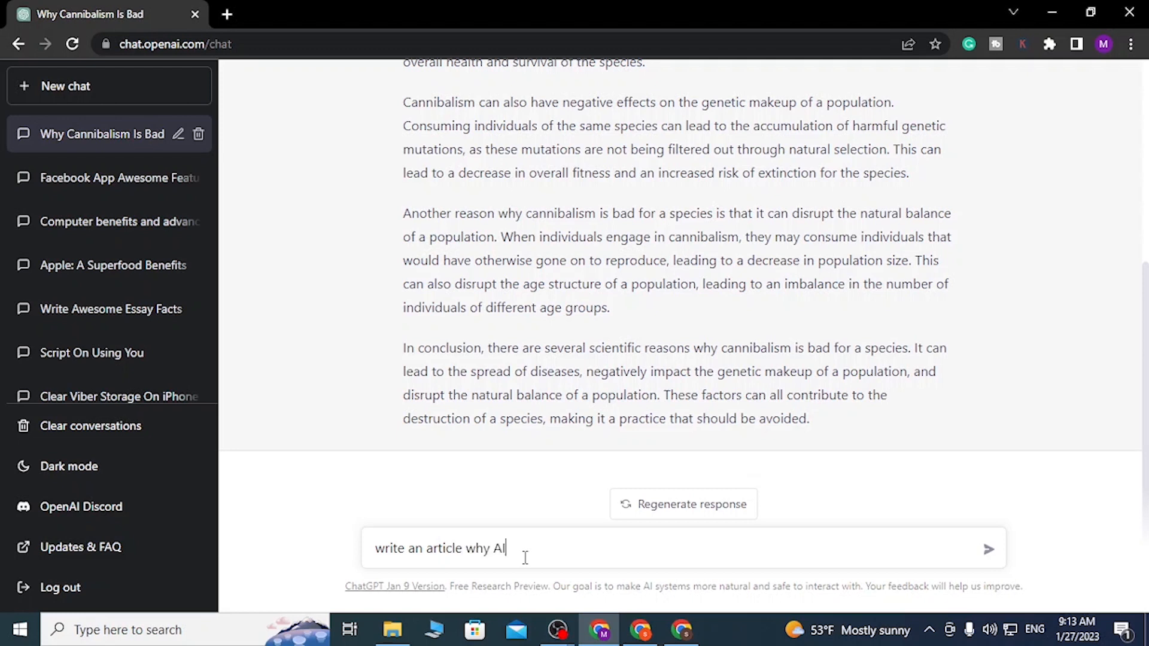
type("will mke")
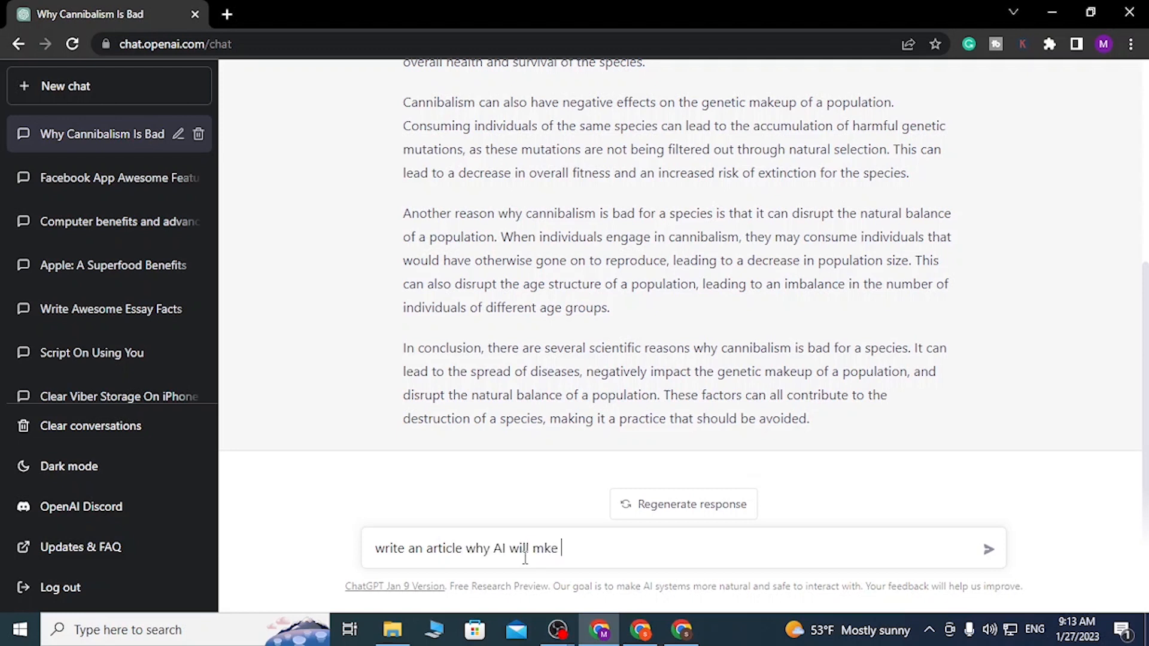
type("a")
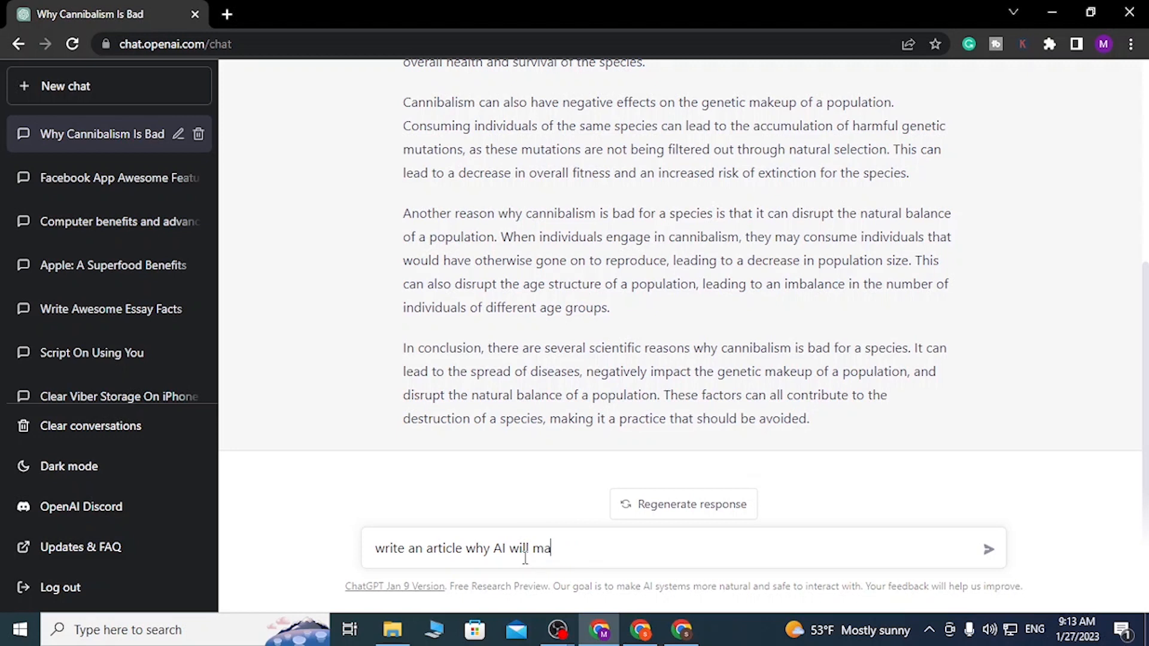
type("ke human life better")
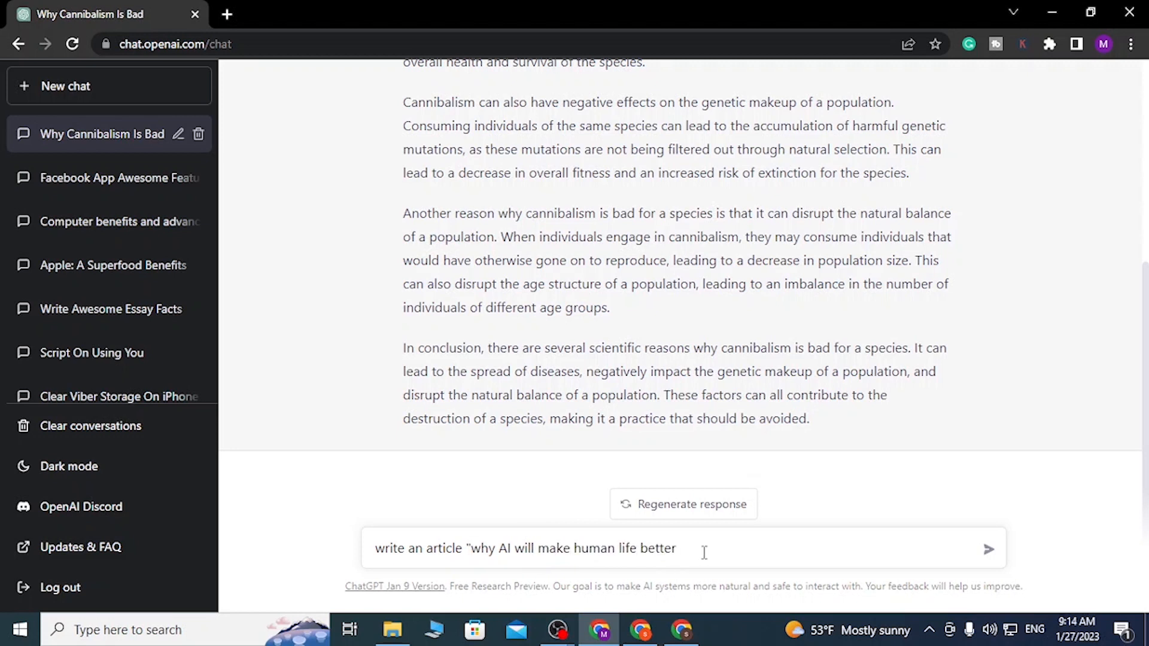
type("\"")
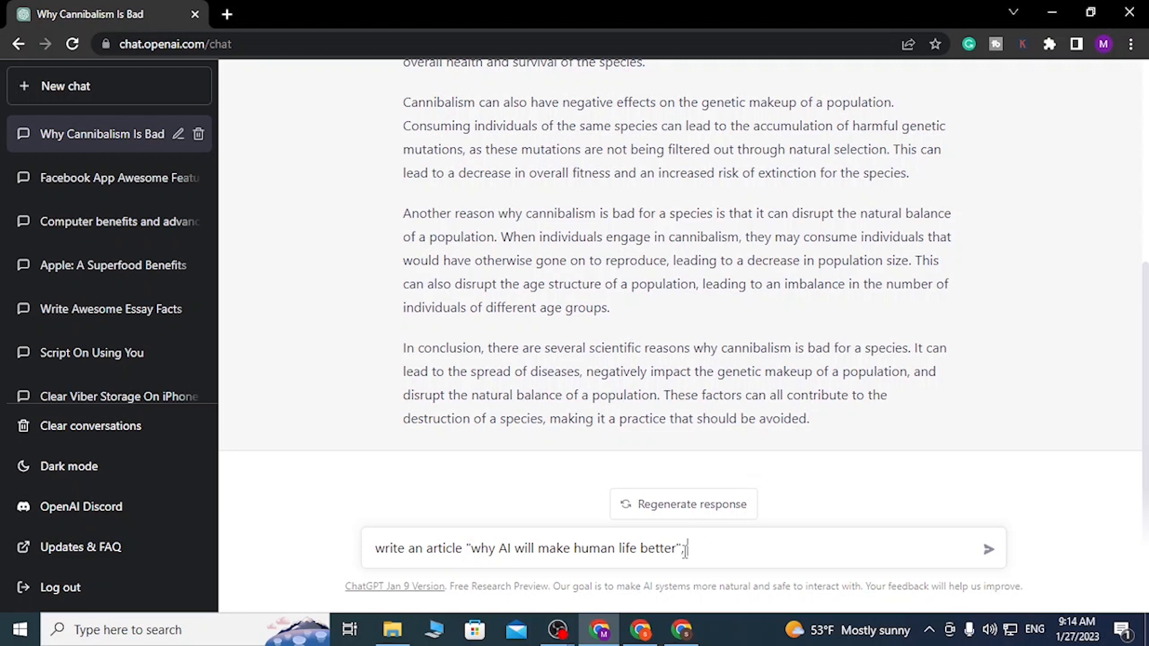
- Add that AI will do harder work humans cannot complete, with efficiency in the future
type("include the facts")
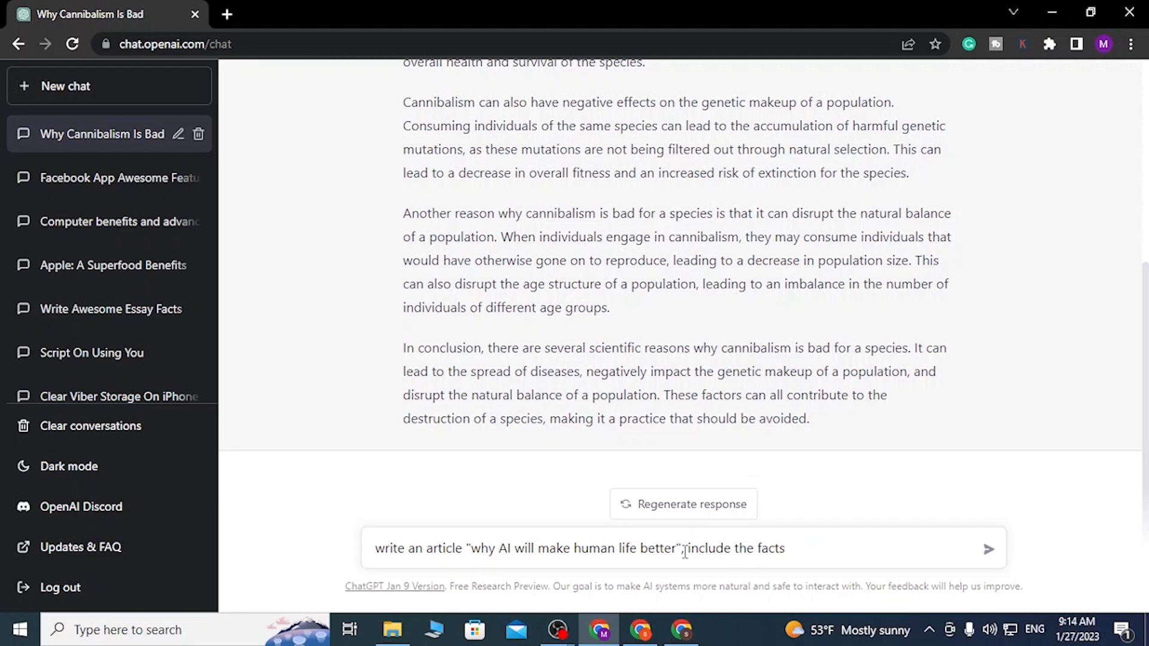
type("AI will")
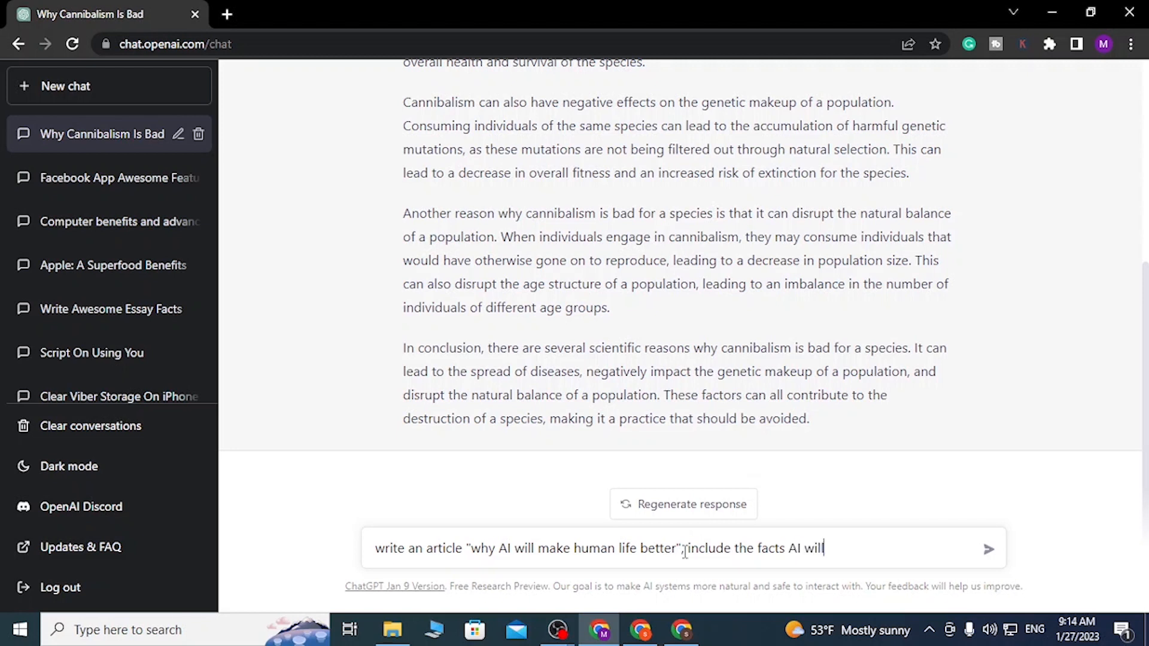
type("do the hard and bitt")
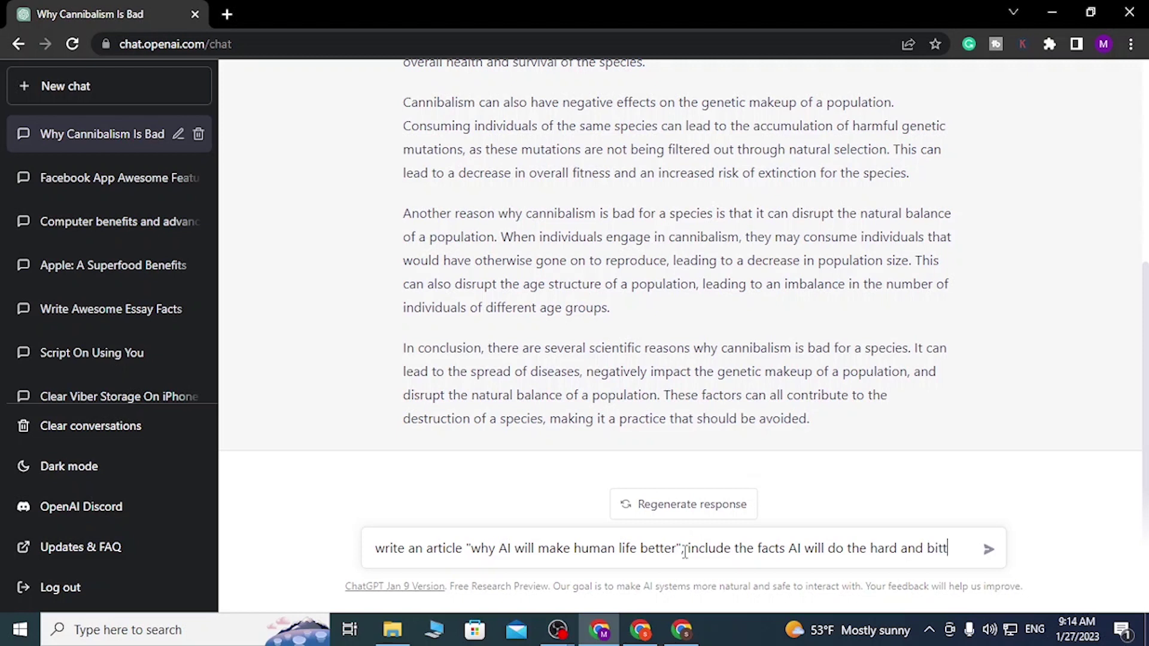
type("er work which h")
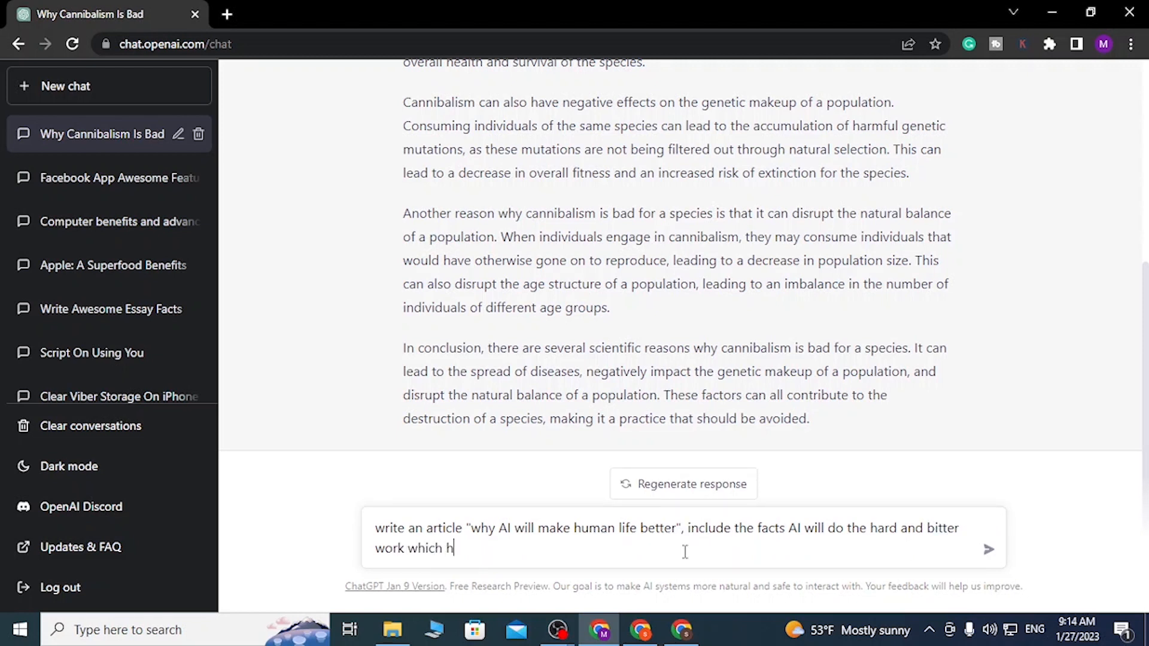
type("umans are")
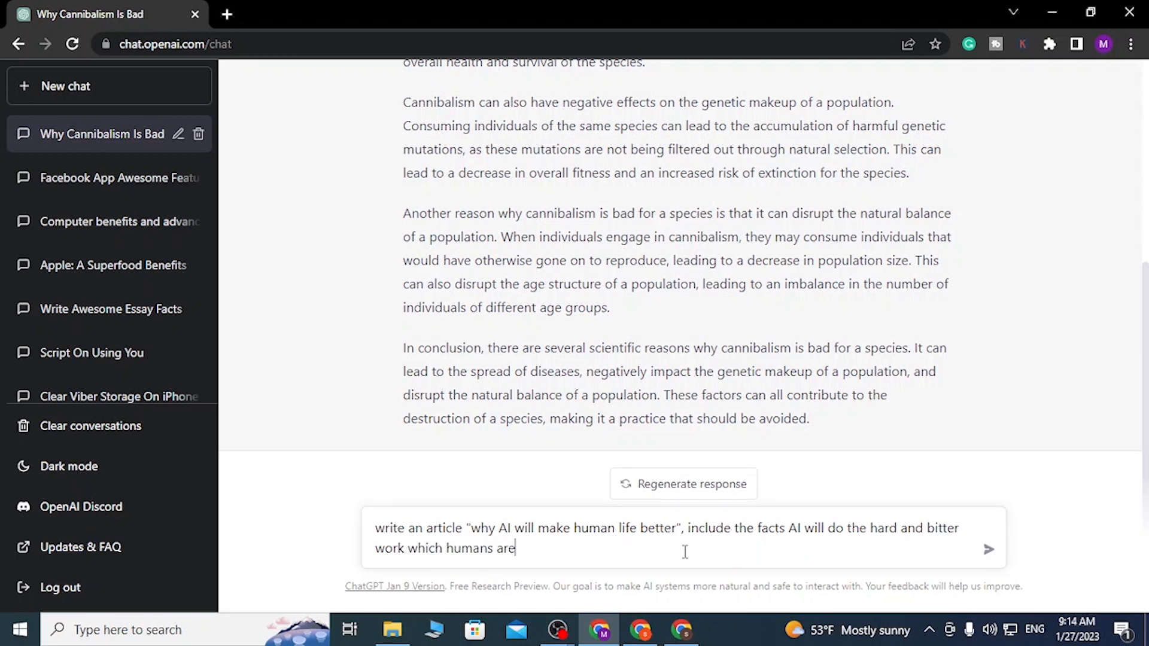
type("not")
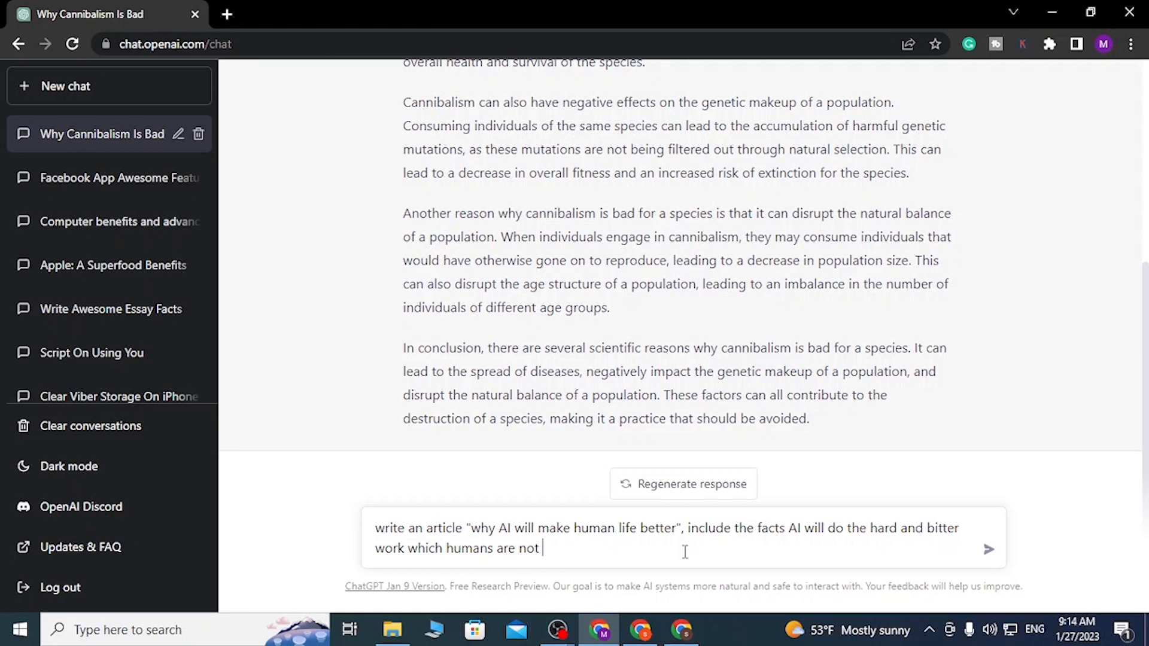
type("able to v")
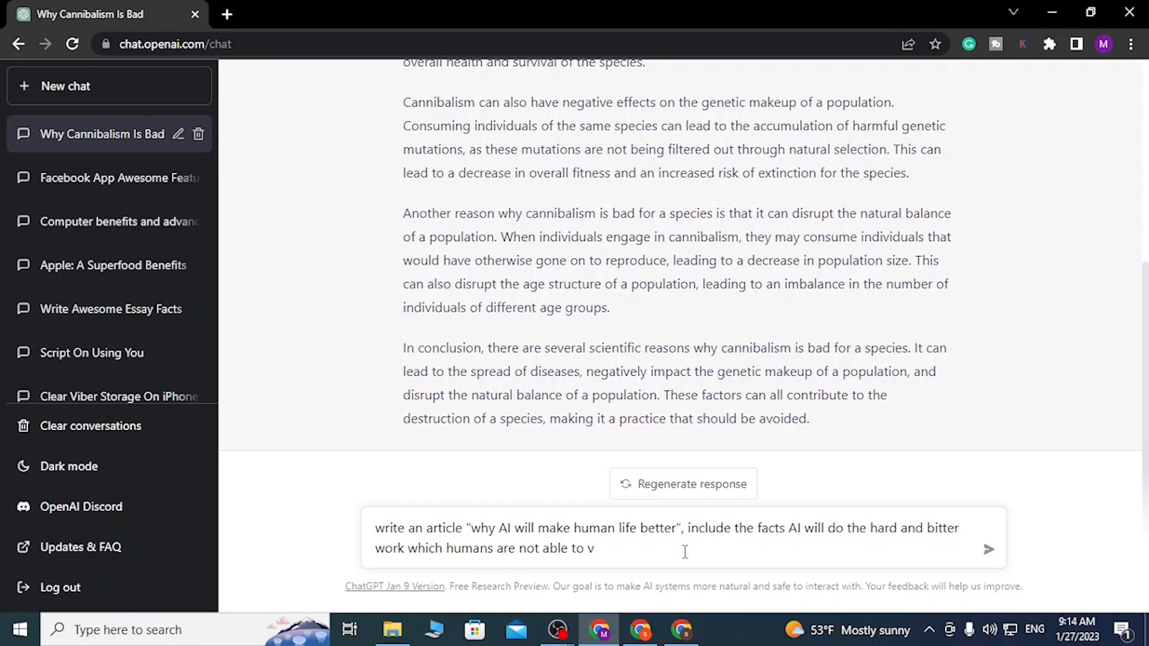
type("complete with")
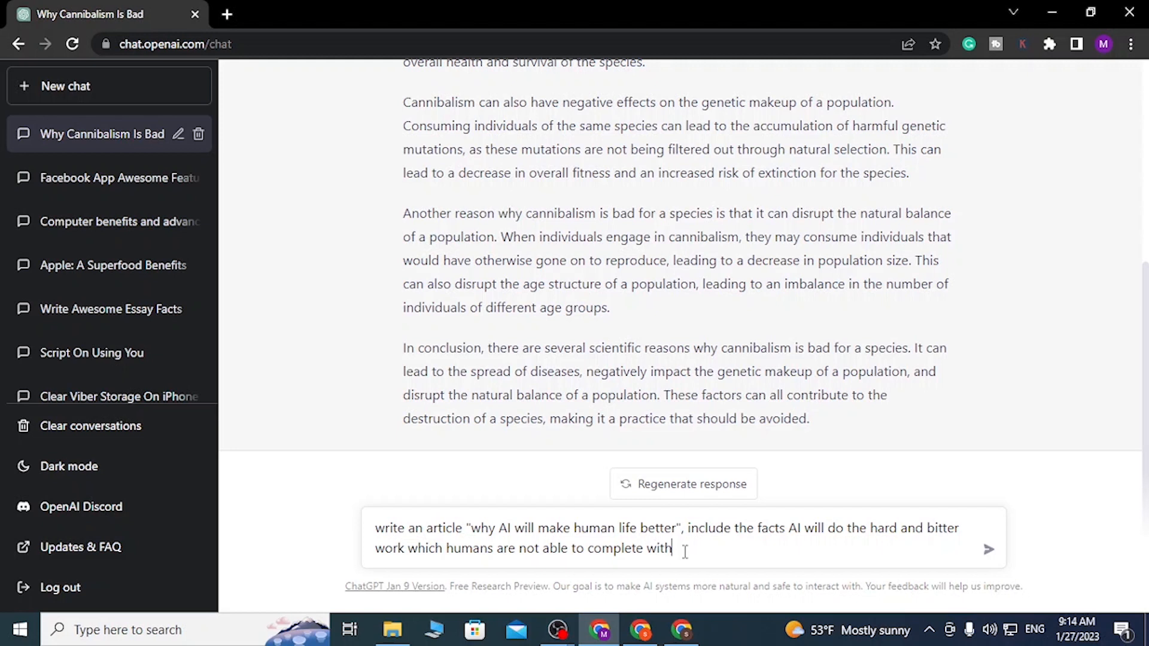
type("efficien")
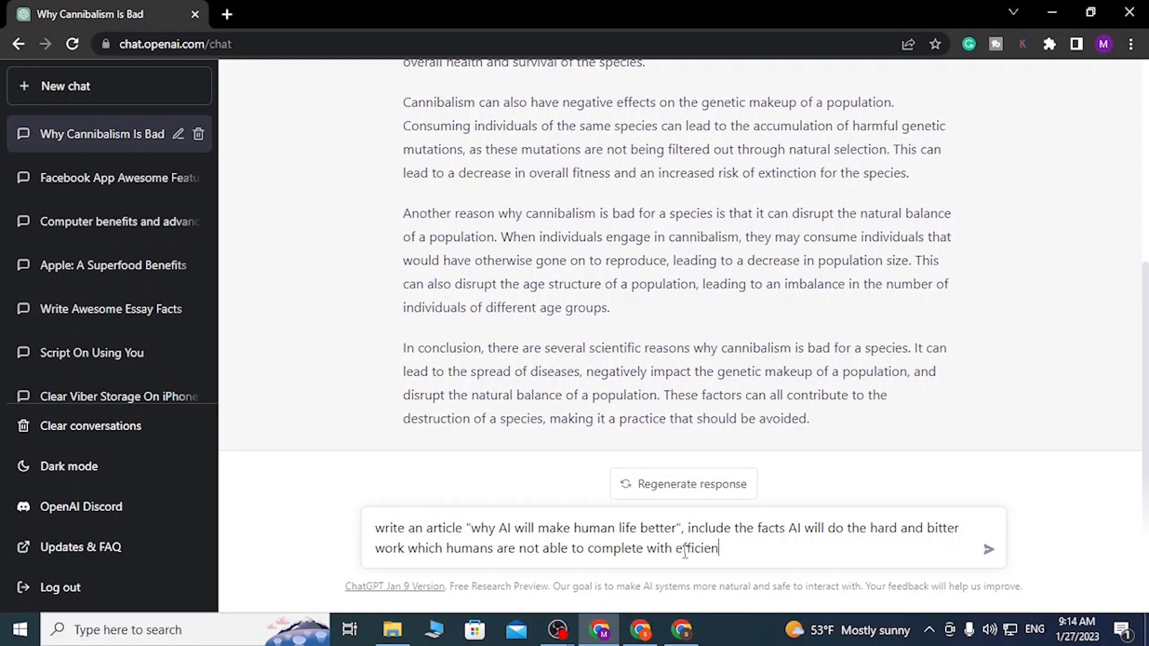
type("cy on")
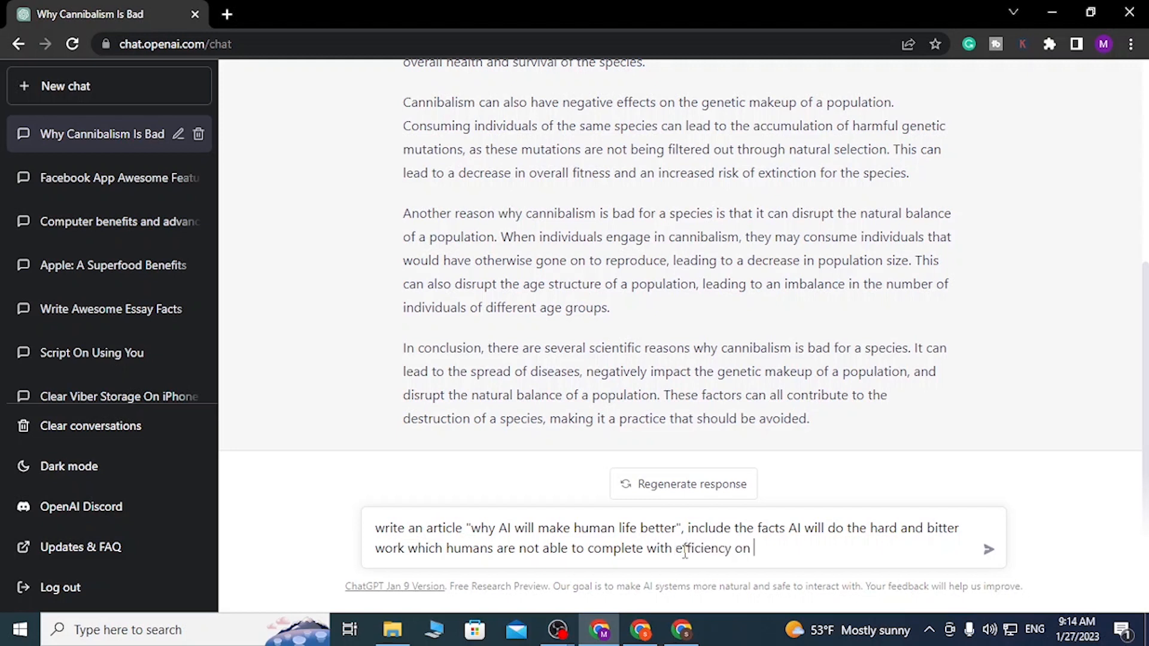
type("the future")
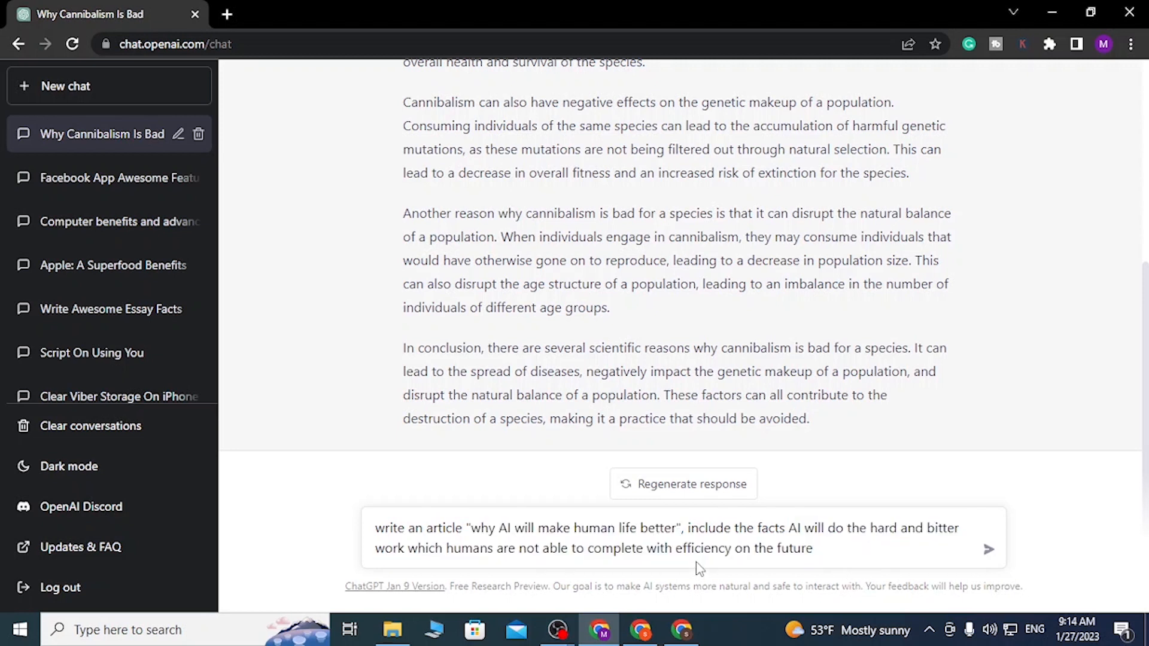
mouse_move(969, 566)
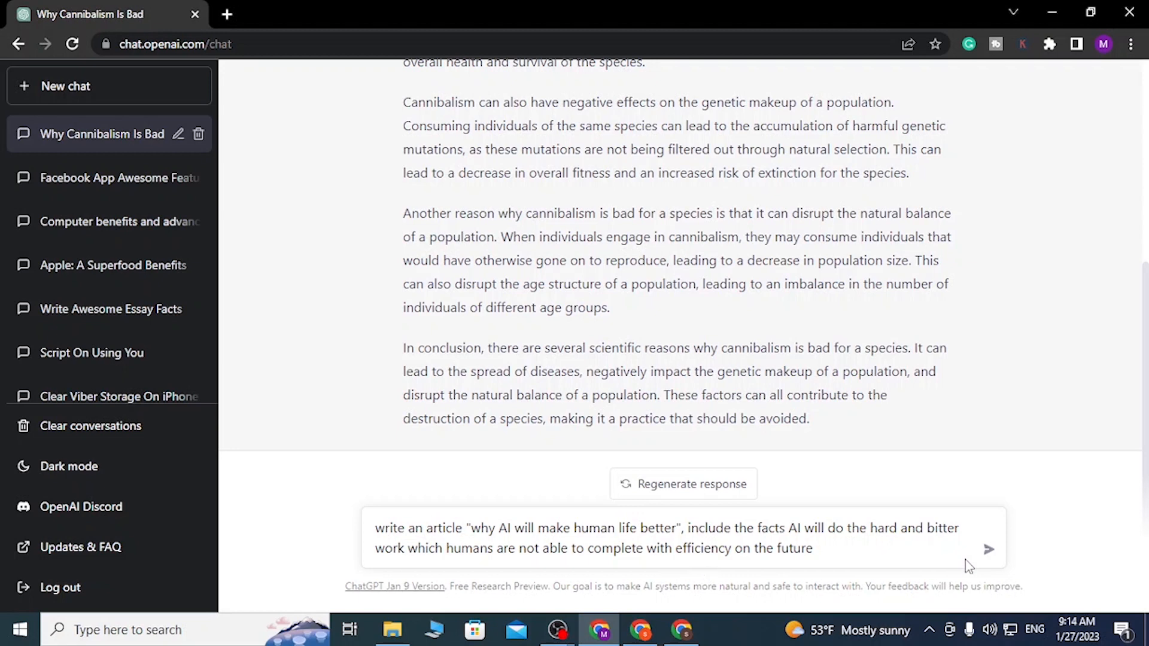
- Submit the AI article prompt so ChatGPT starts writing the reply
left_click(989, 549)
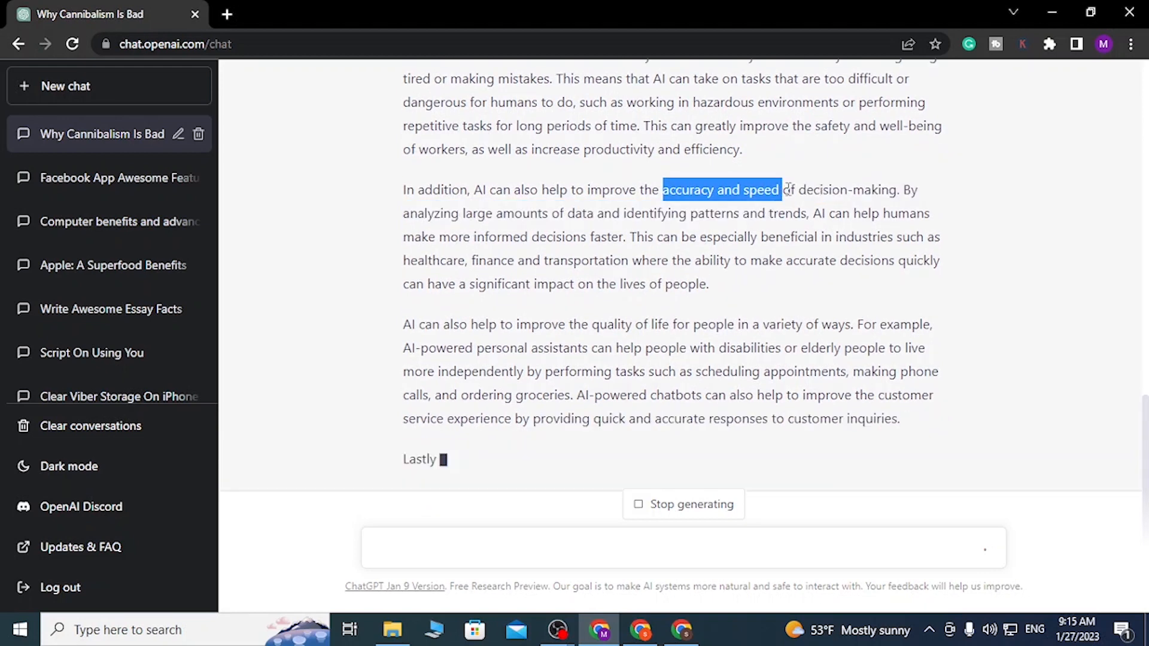
- Scroll through the finished AI article, briefly selecting 'humans' in the sent request
scroll("up", 3)
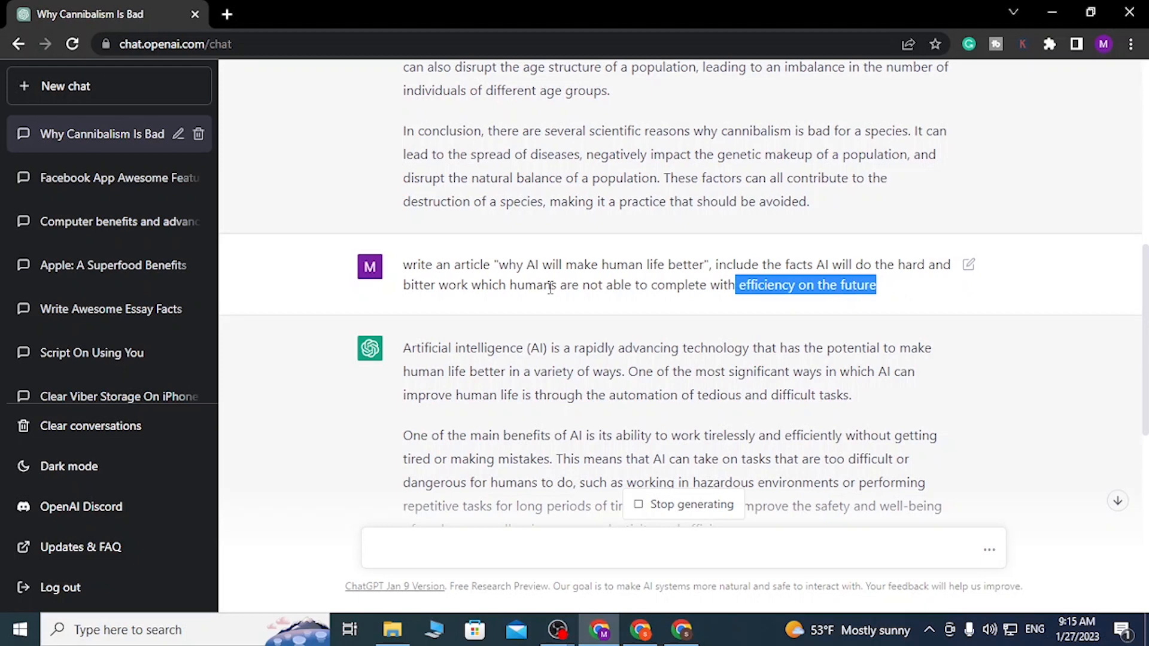
double_click(530, 285)
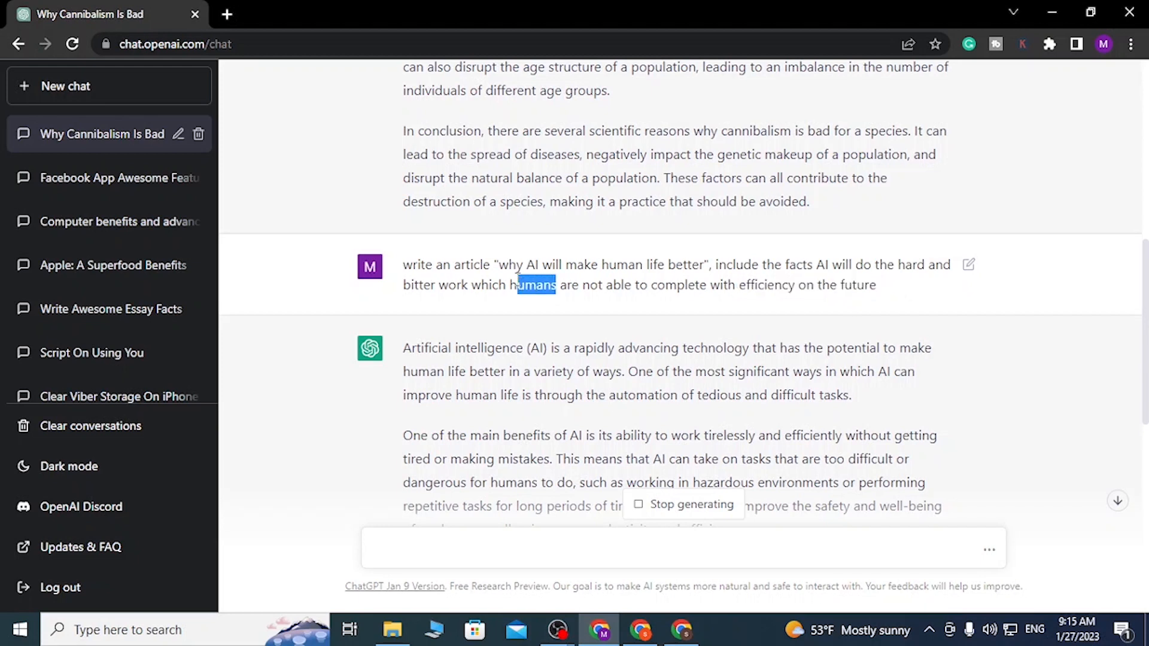
mouse_move(591, 363)
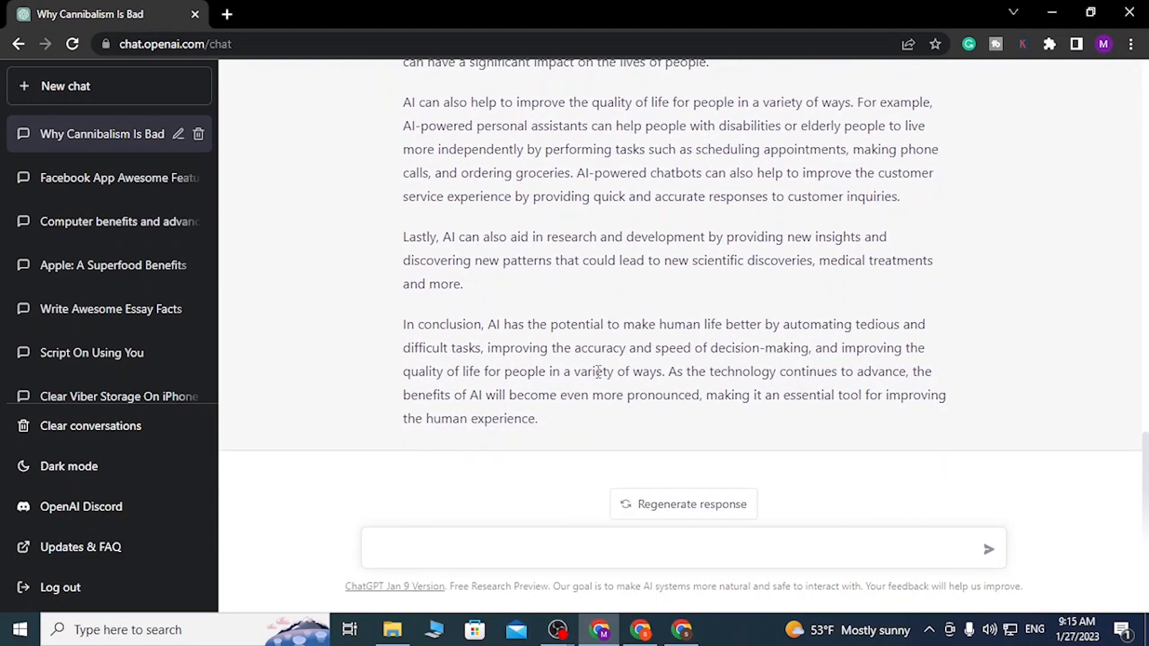
scroll("up", 3)
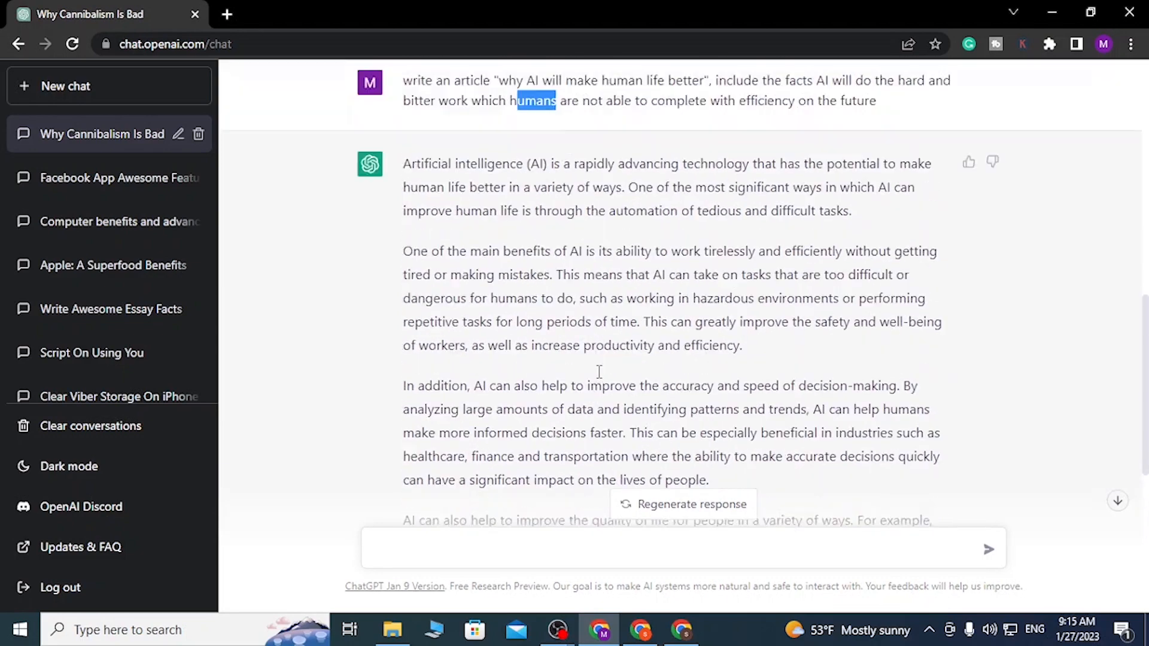
scroll("down", 3)
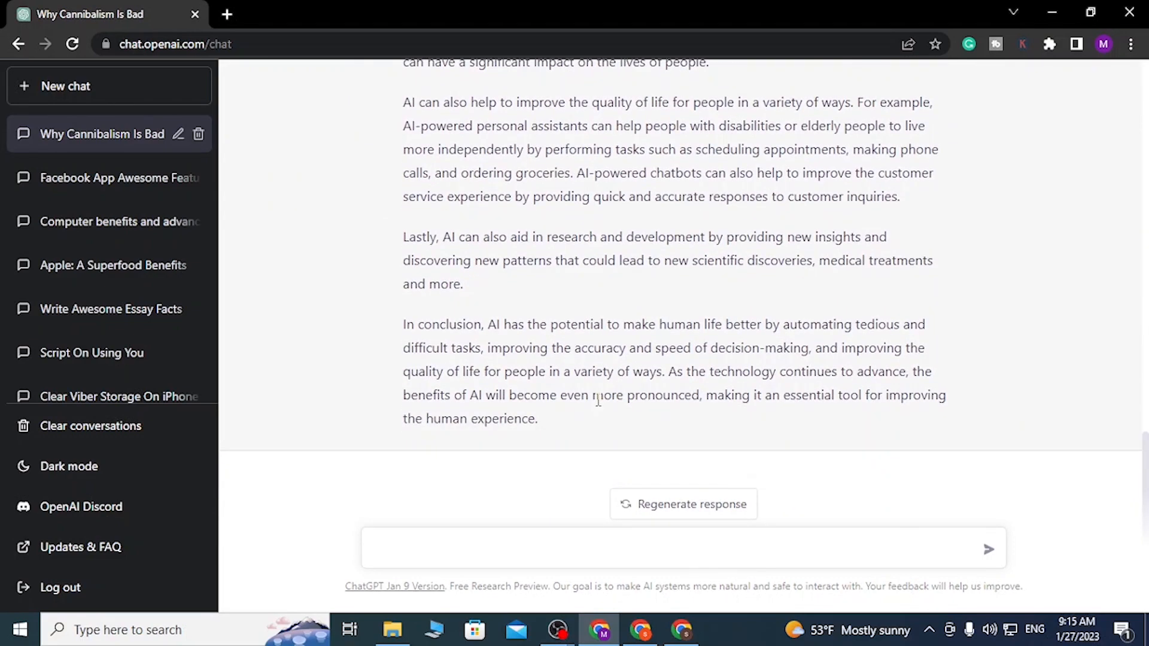
scroll("up", 3)
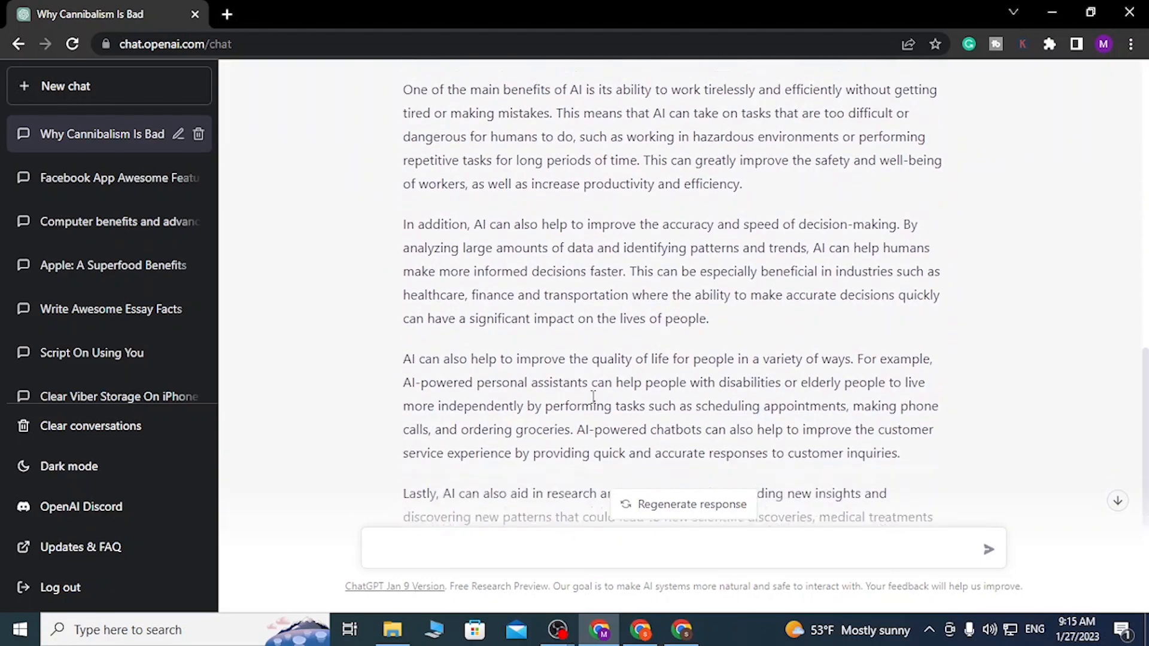
scroll("down", 3)
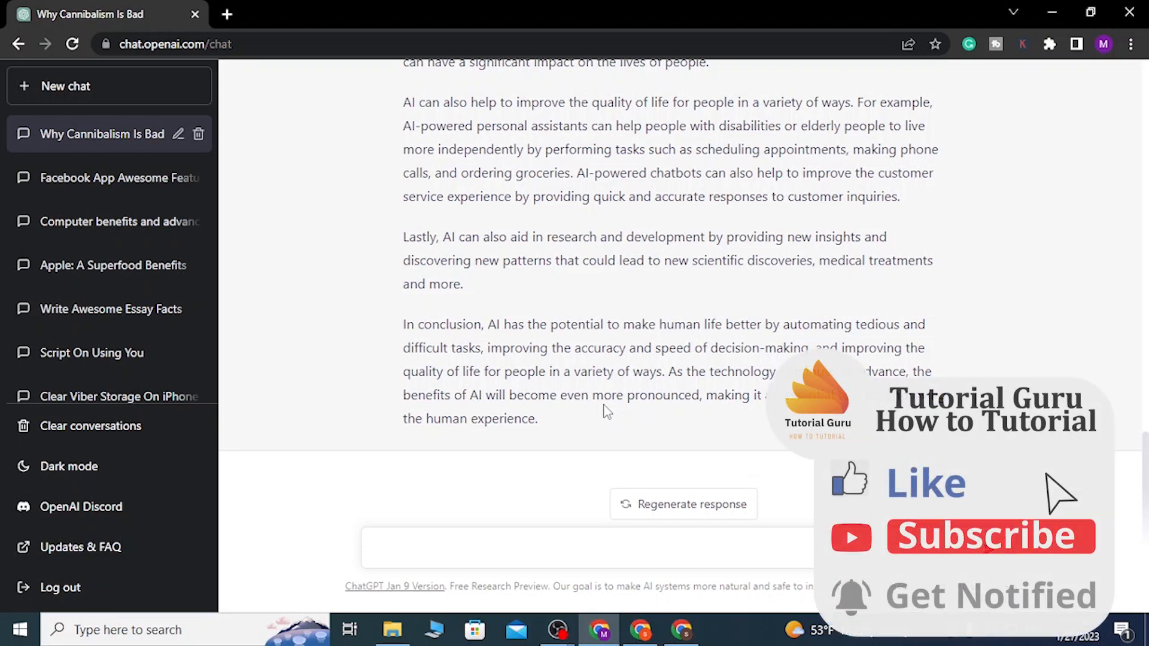
mouse_move(925, 498)
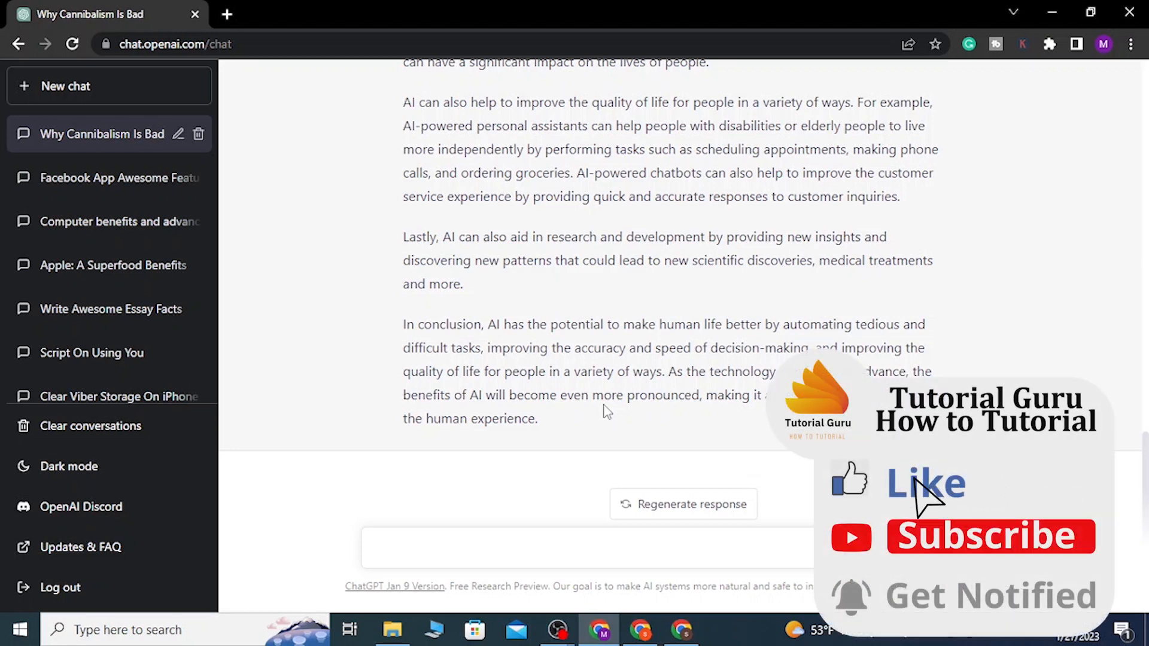
mouse_move(850, 557)
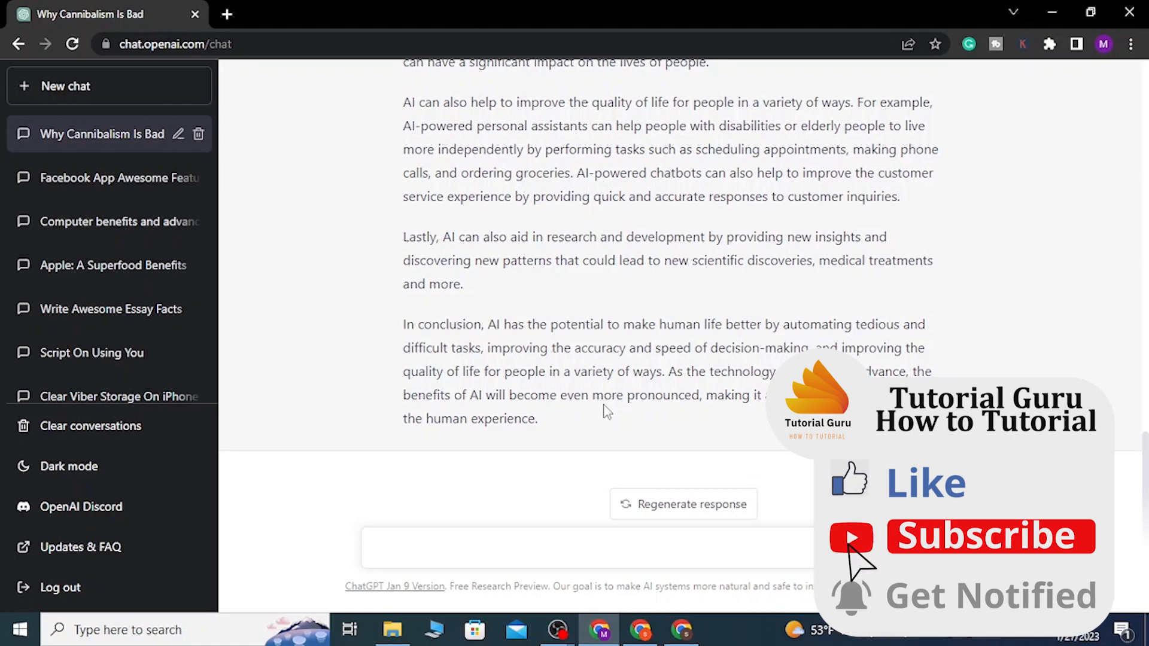